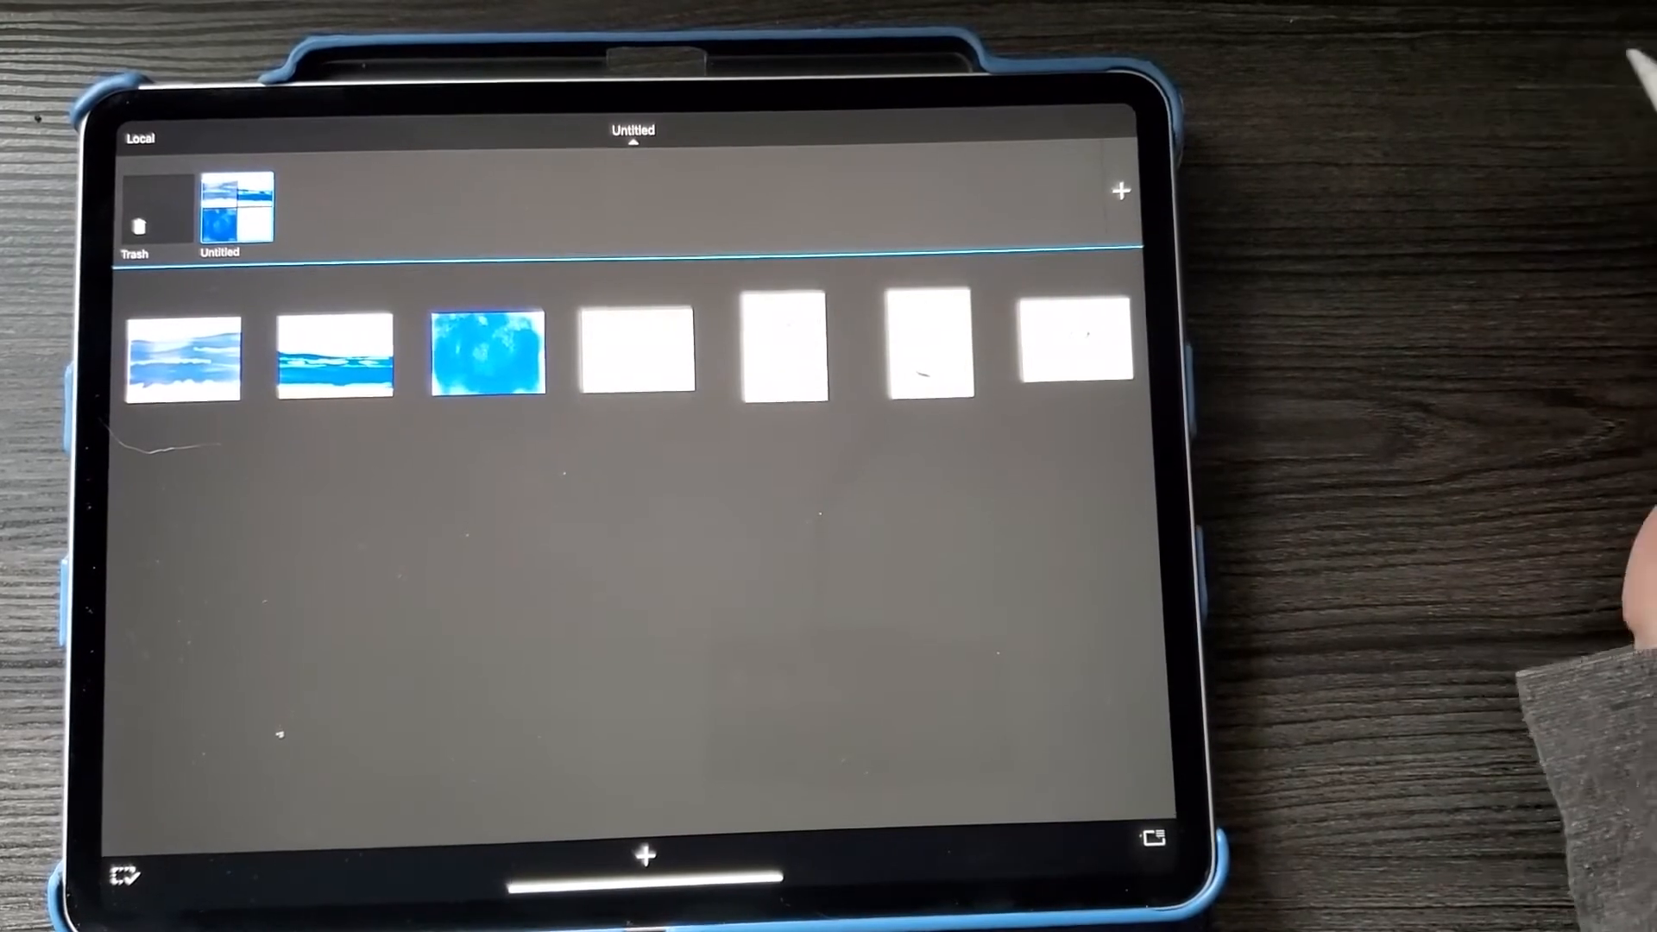
Step: Open the blue ocean texture sketch from the gallery, bringing up the 864 × 648 New Sketch dialog
left_click(486, 353)
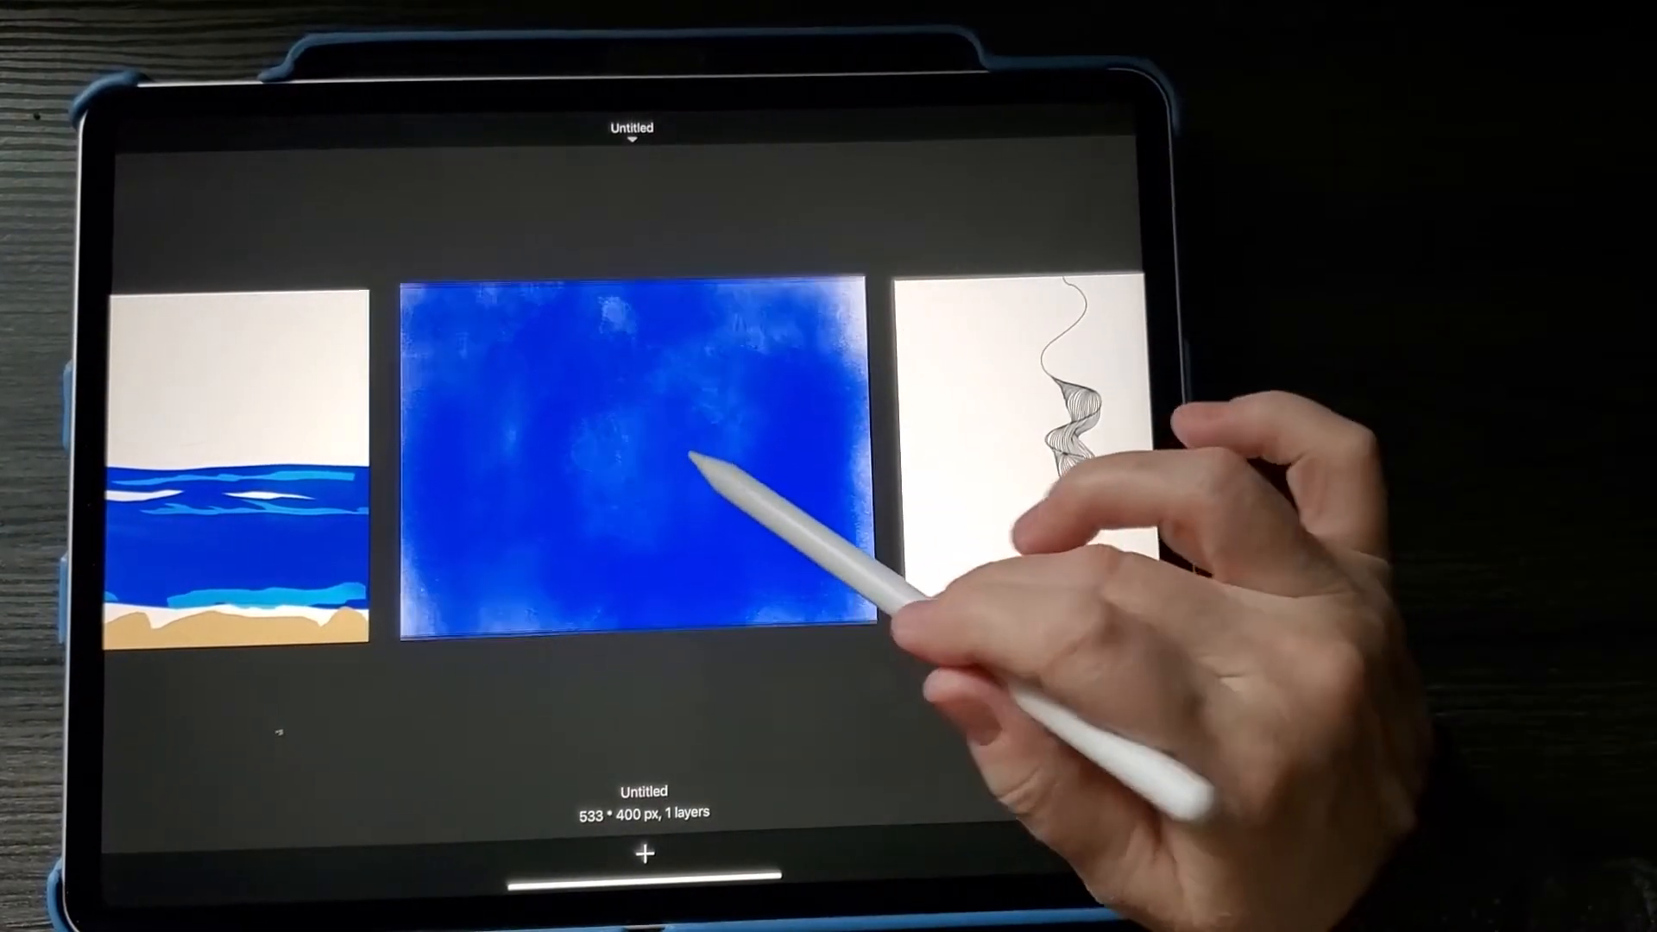
left_click(629, 454)
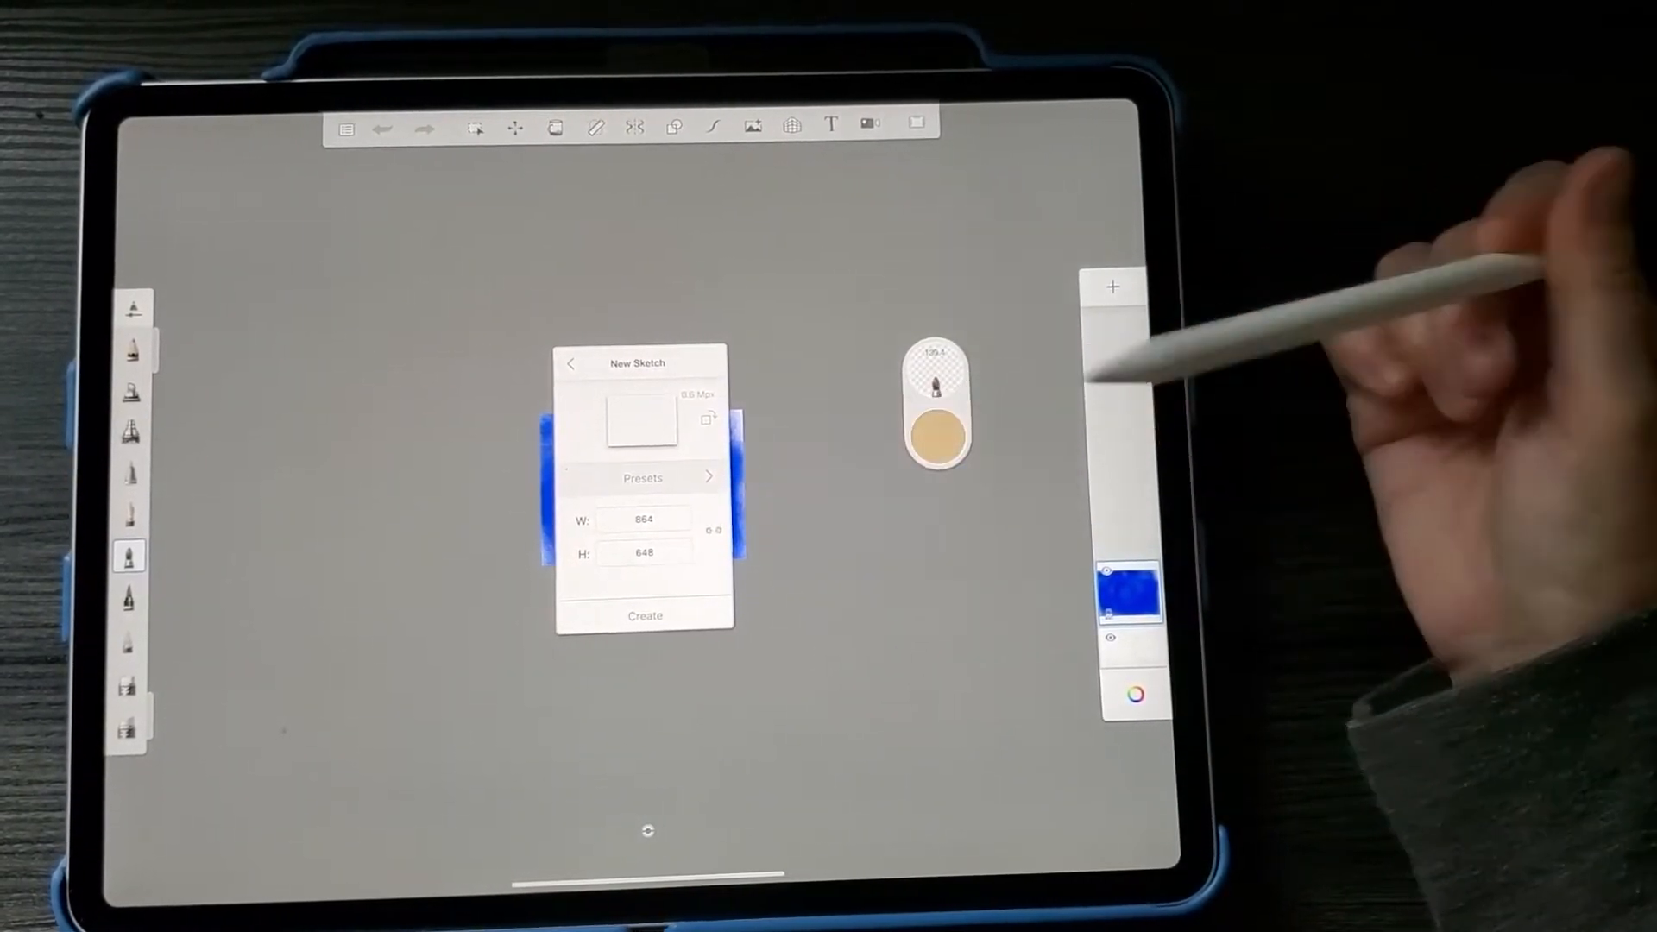
Step: Dismiss the 864 × 648 new sketch dialog so the blue watercolor texture fills the canvas
left_click(571, 363)
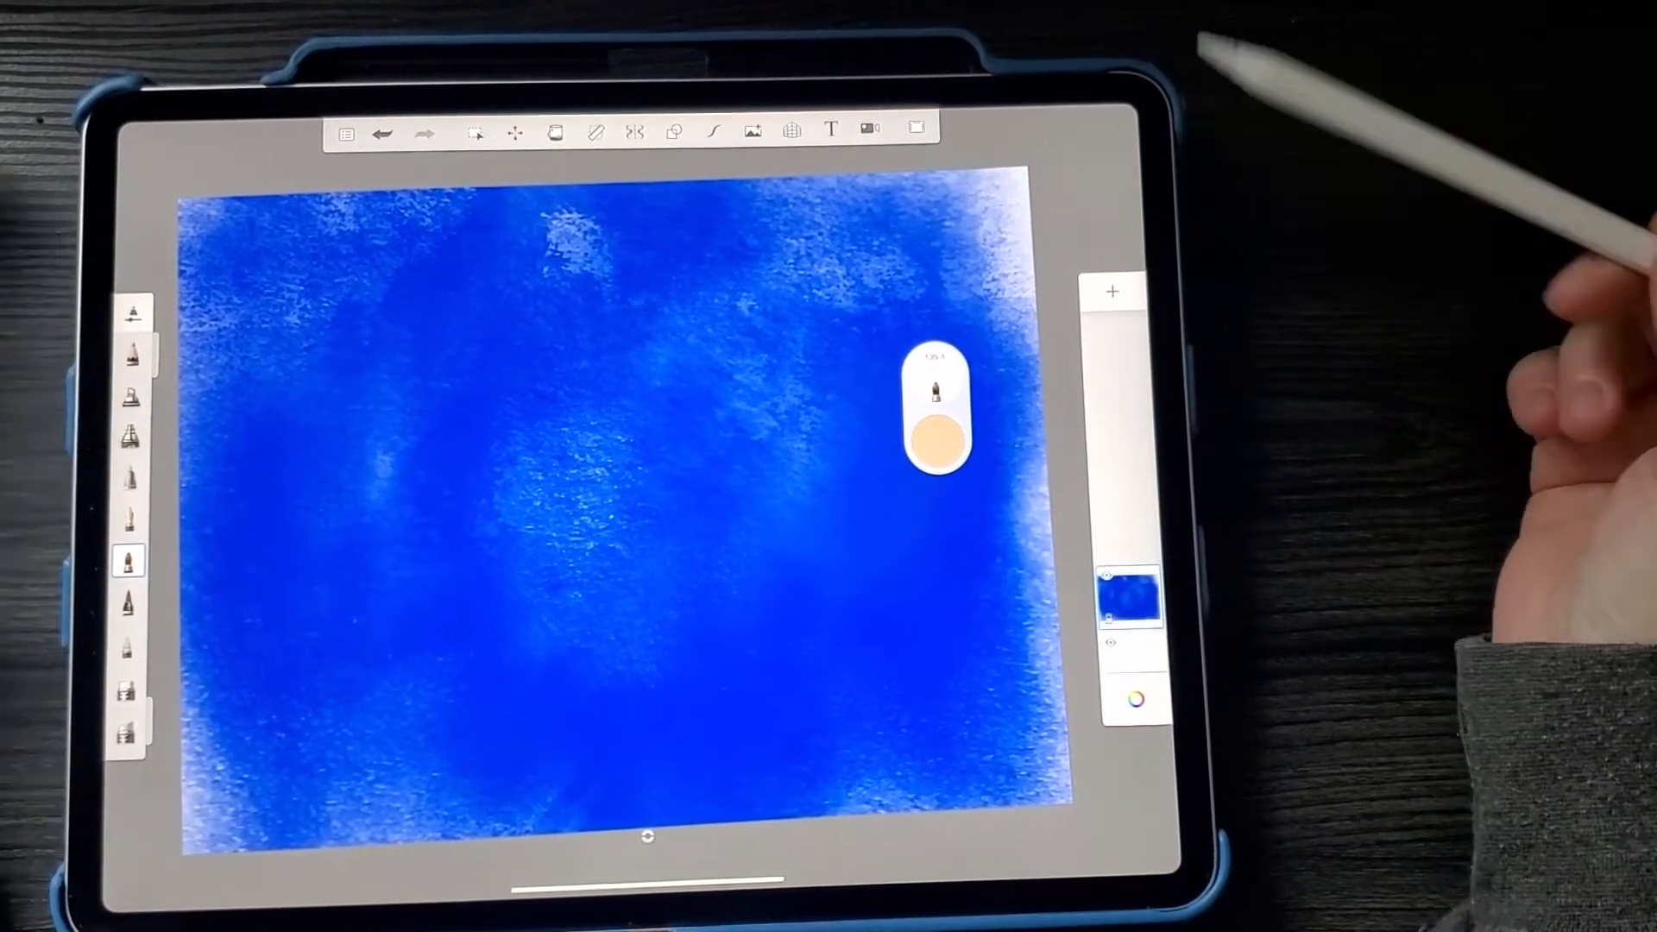
mouse_move(1077, 212)
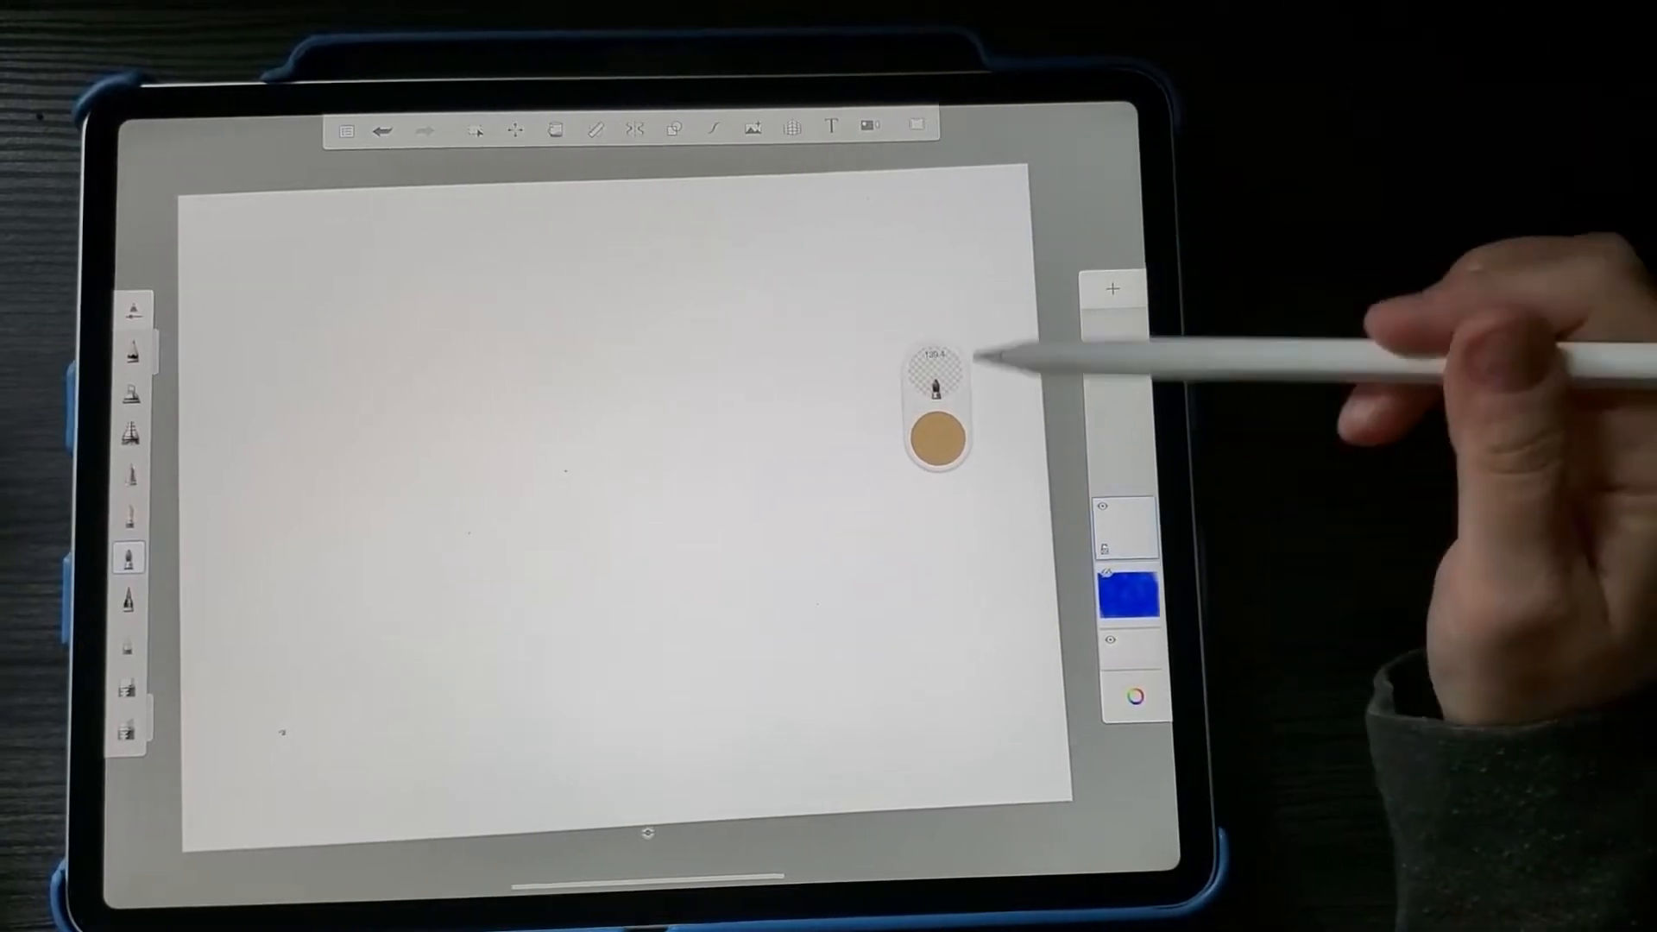
Step: Add a blank white layer above the blue watercolor texture layer
left_click(941, 434)
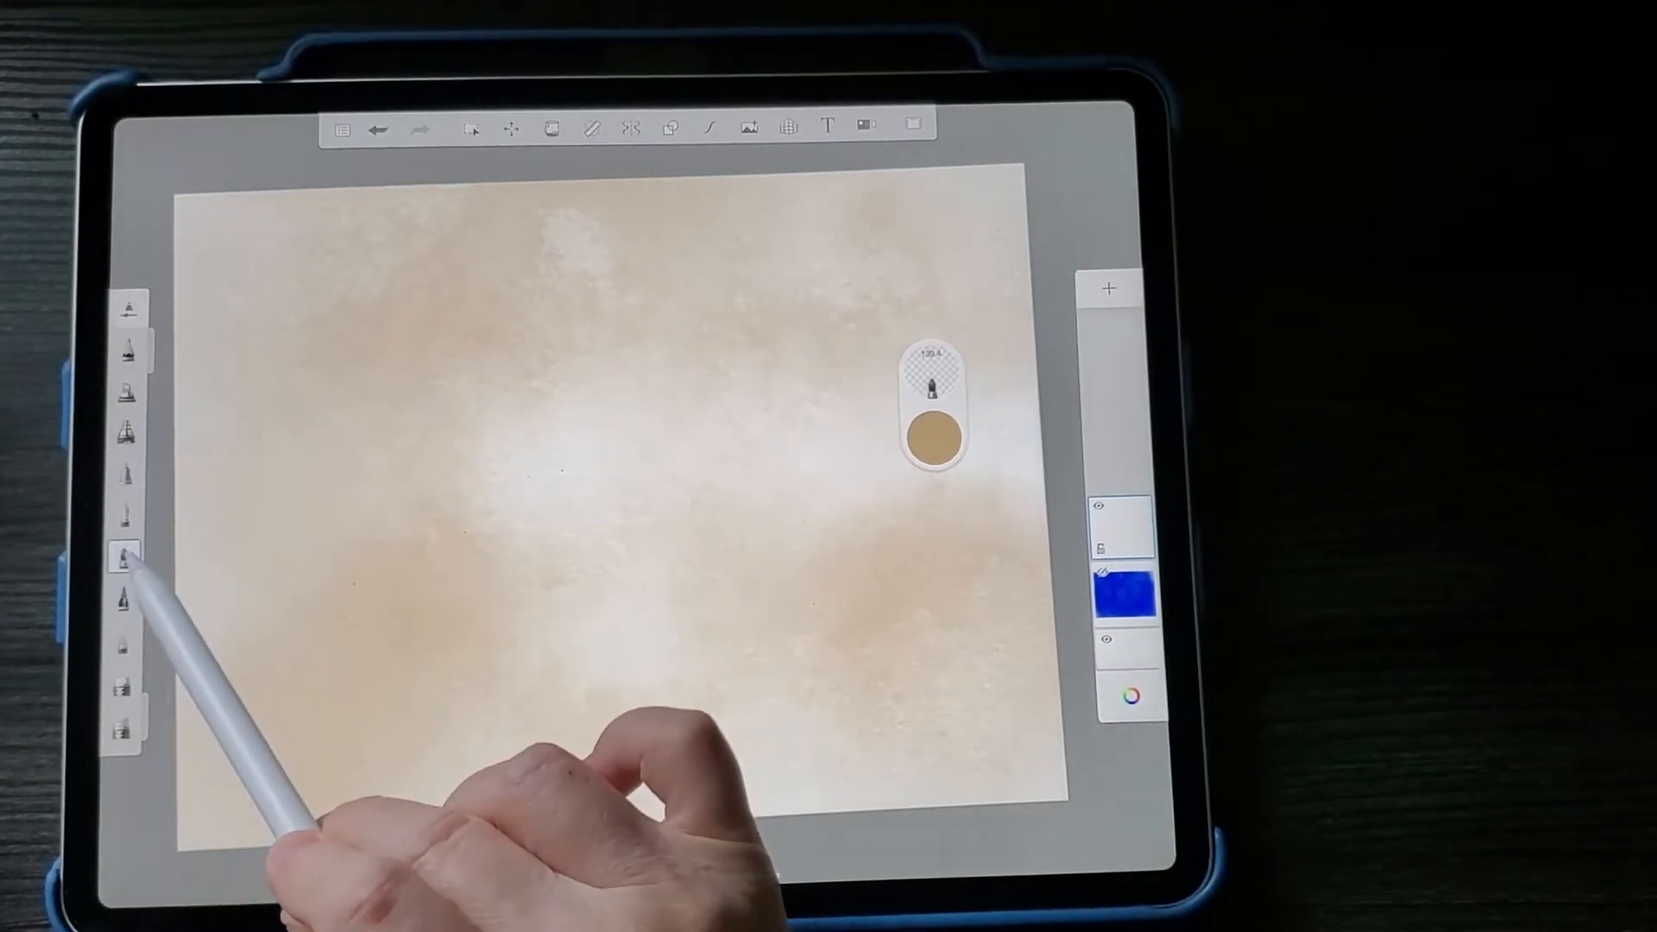
left_click(124, 556)
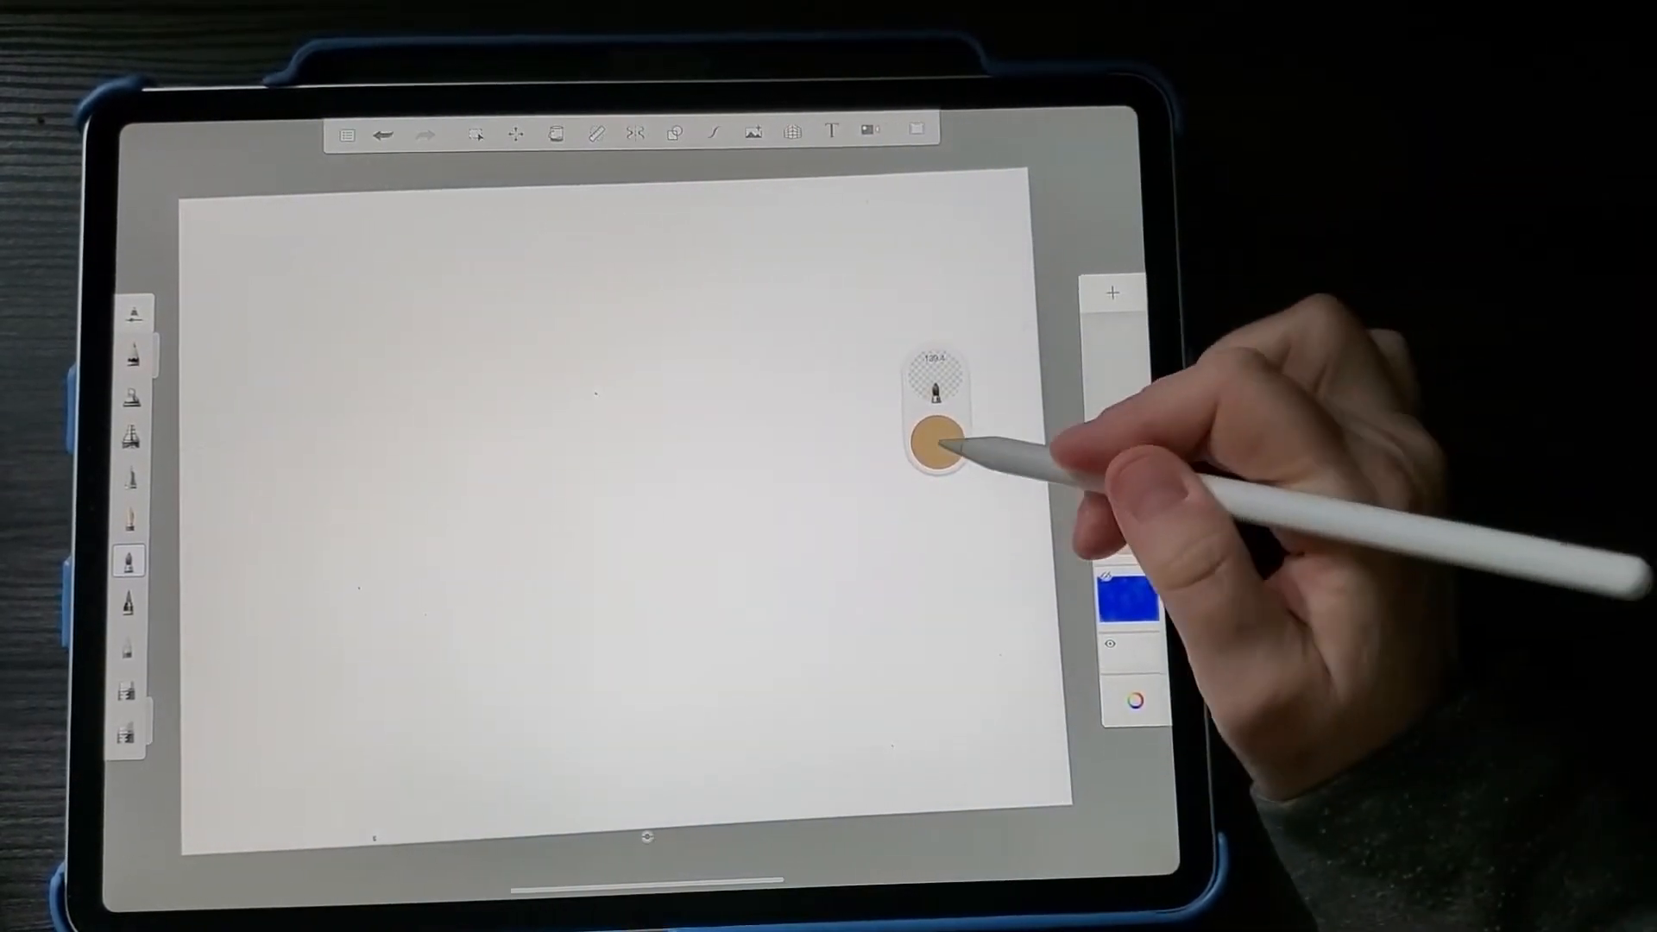
Step: Pick a light cyan colour, with a tan sand layer and cyan wash on top
left_click(938, 432)
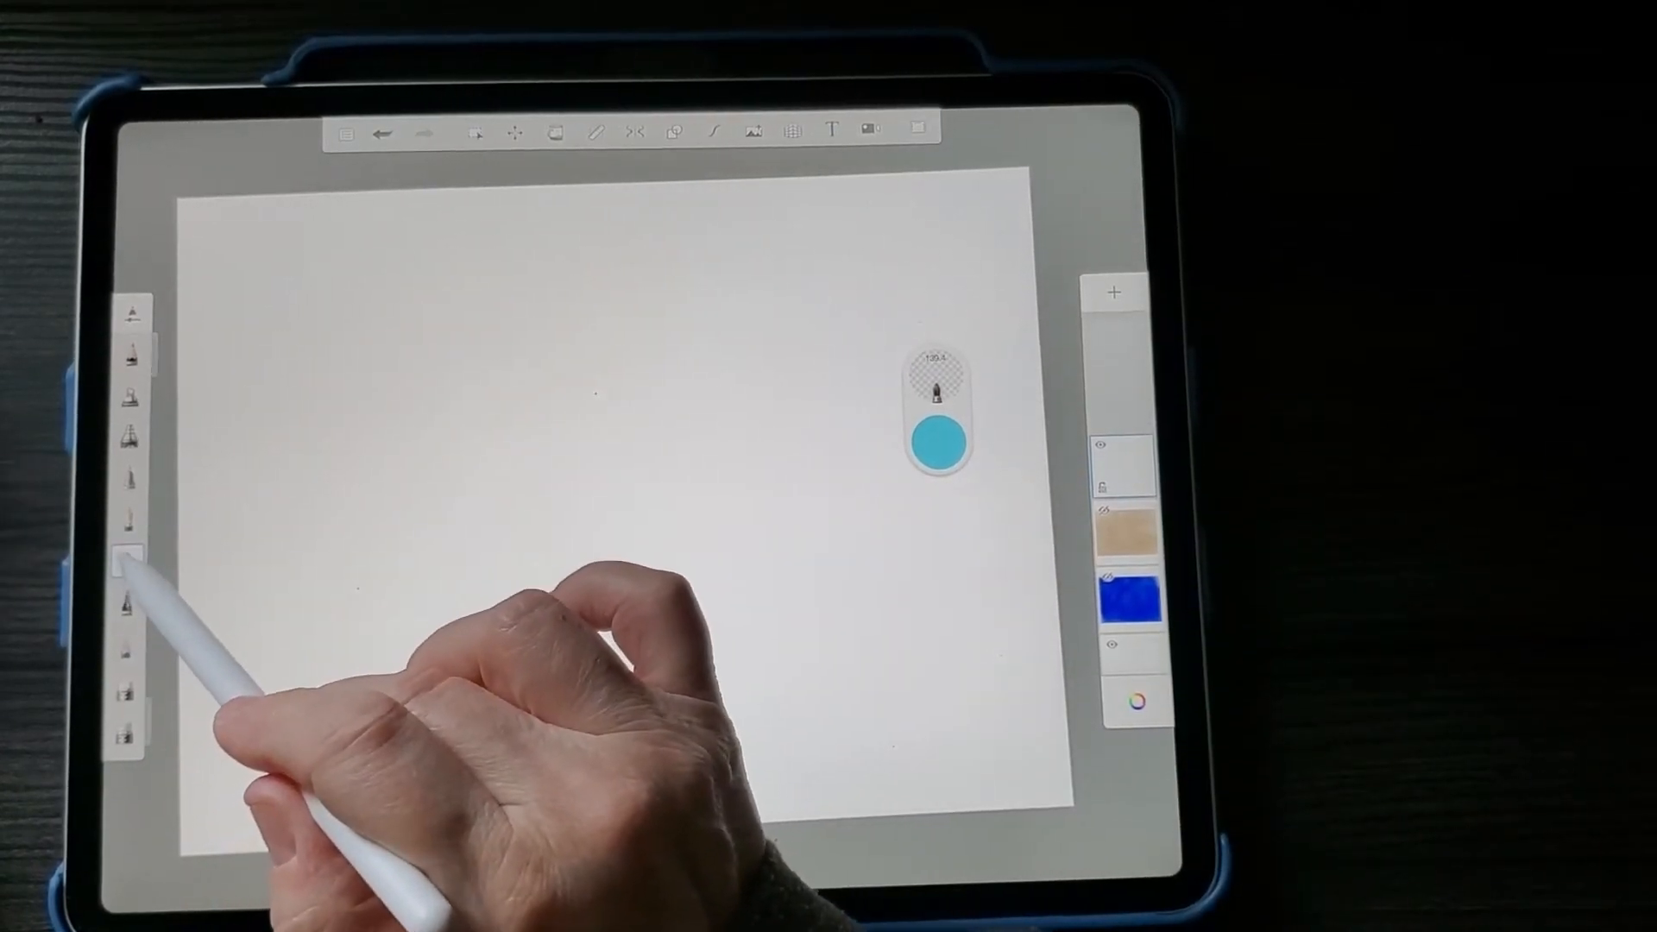
left_click(129, 560)
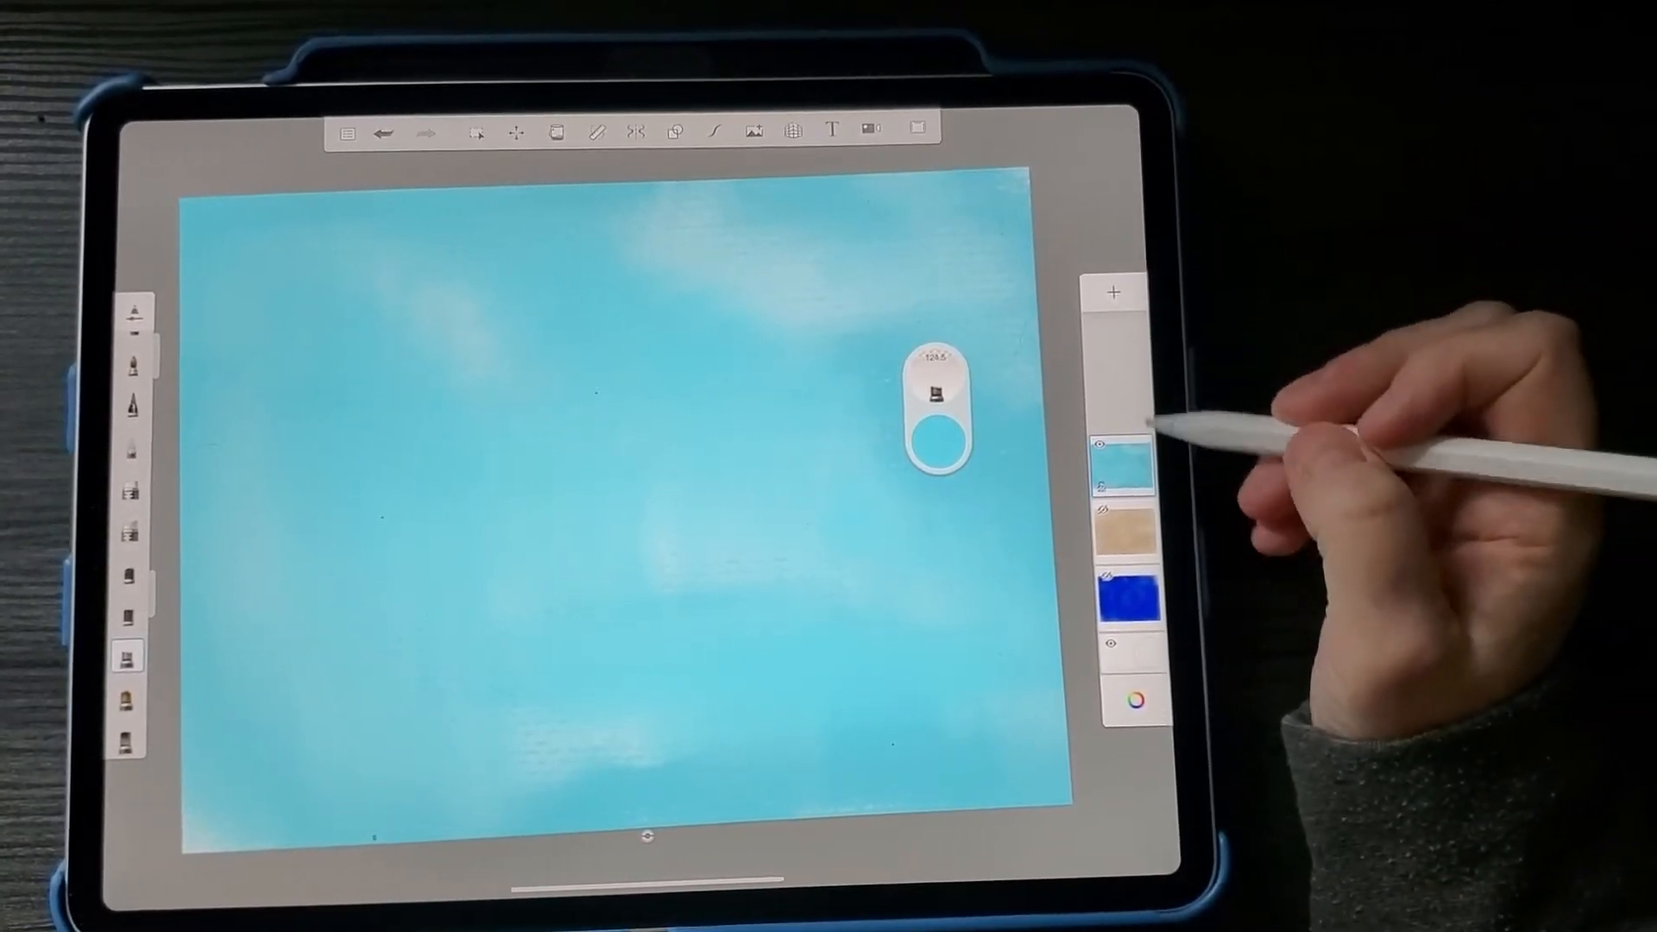
Step: Lasso a wavy horizontal strip across the lower-left of the light cyan layer
left_click(1122, 465)
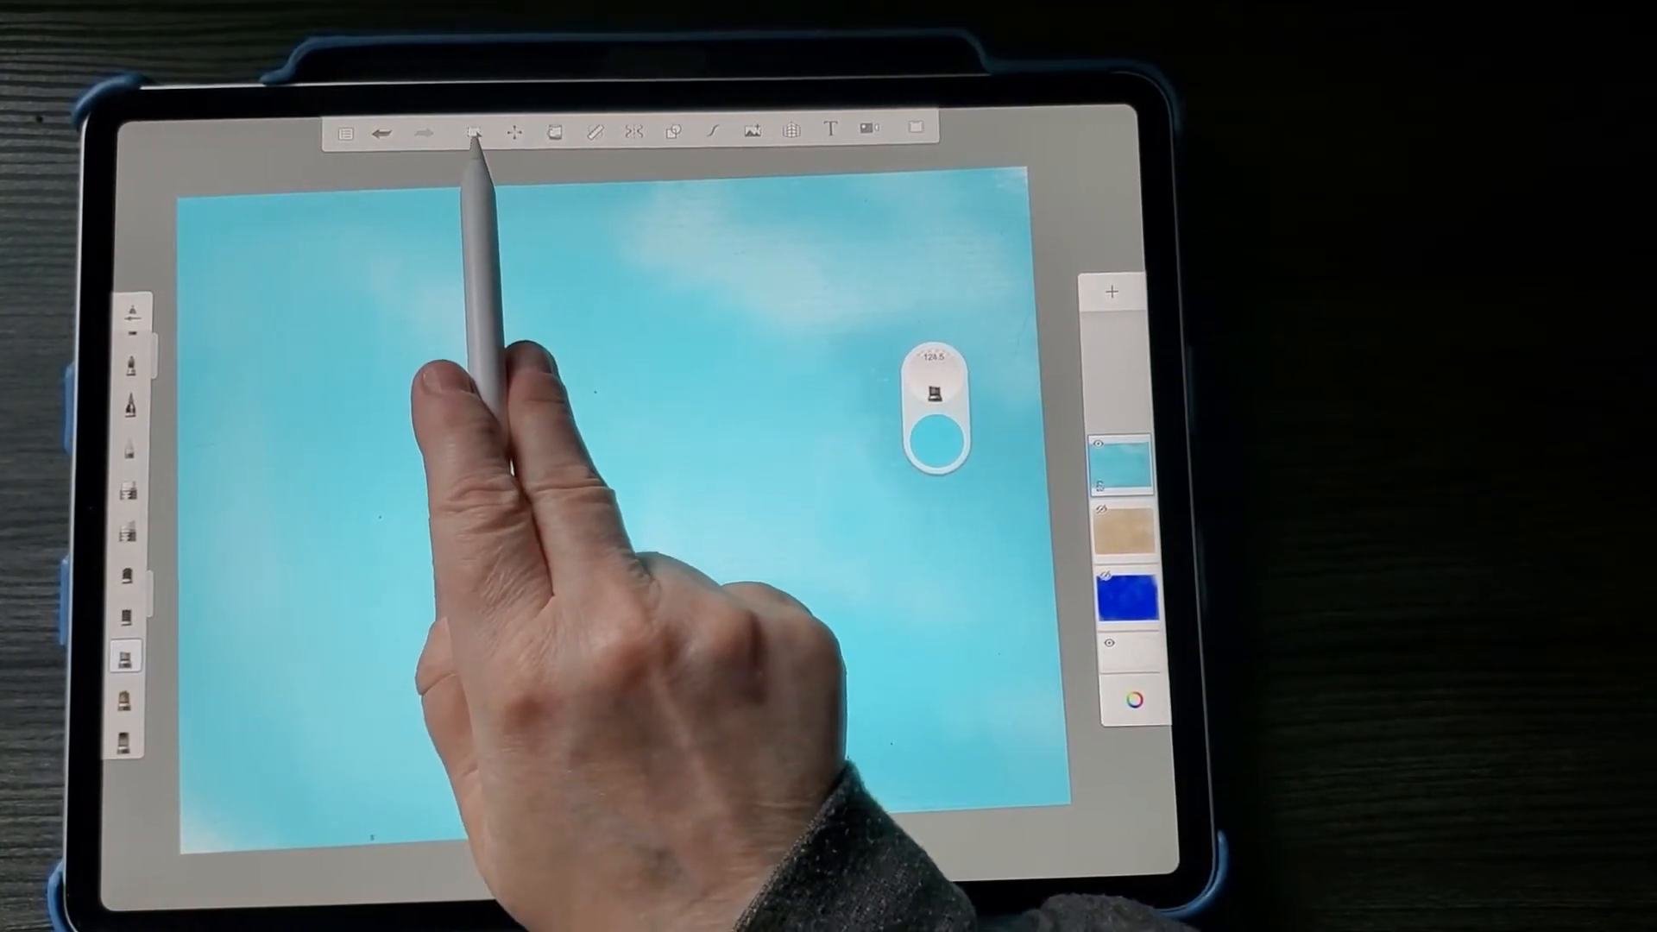
left_click(474, 132)
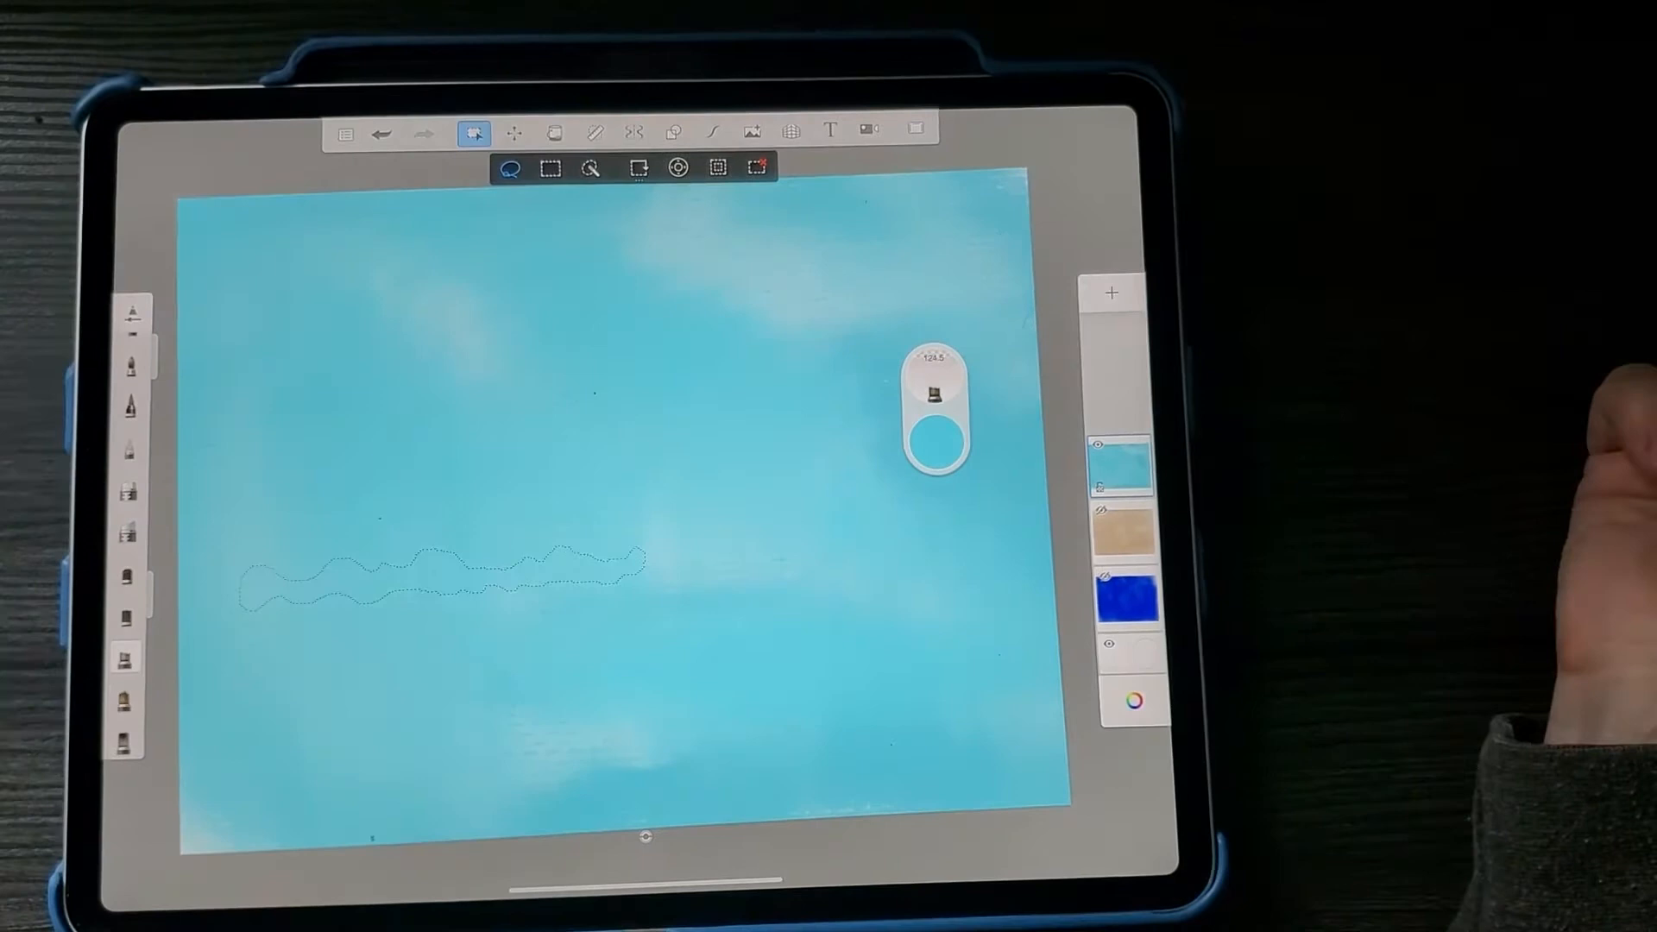
mouse_move(1120, 454)
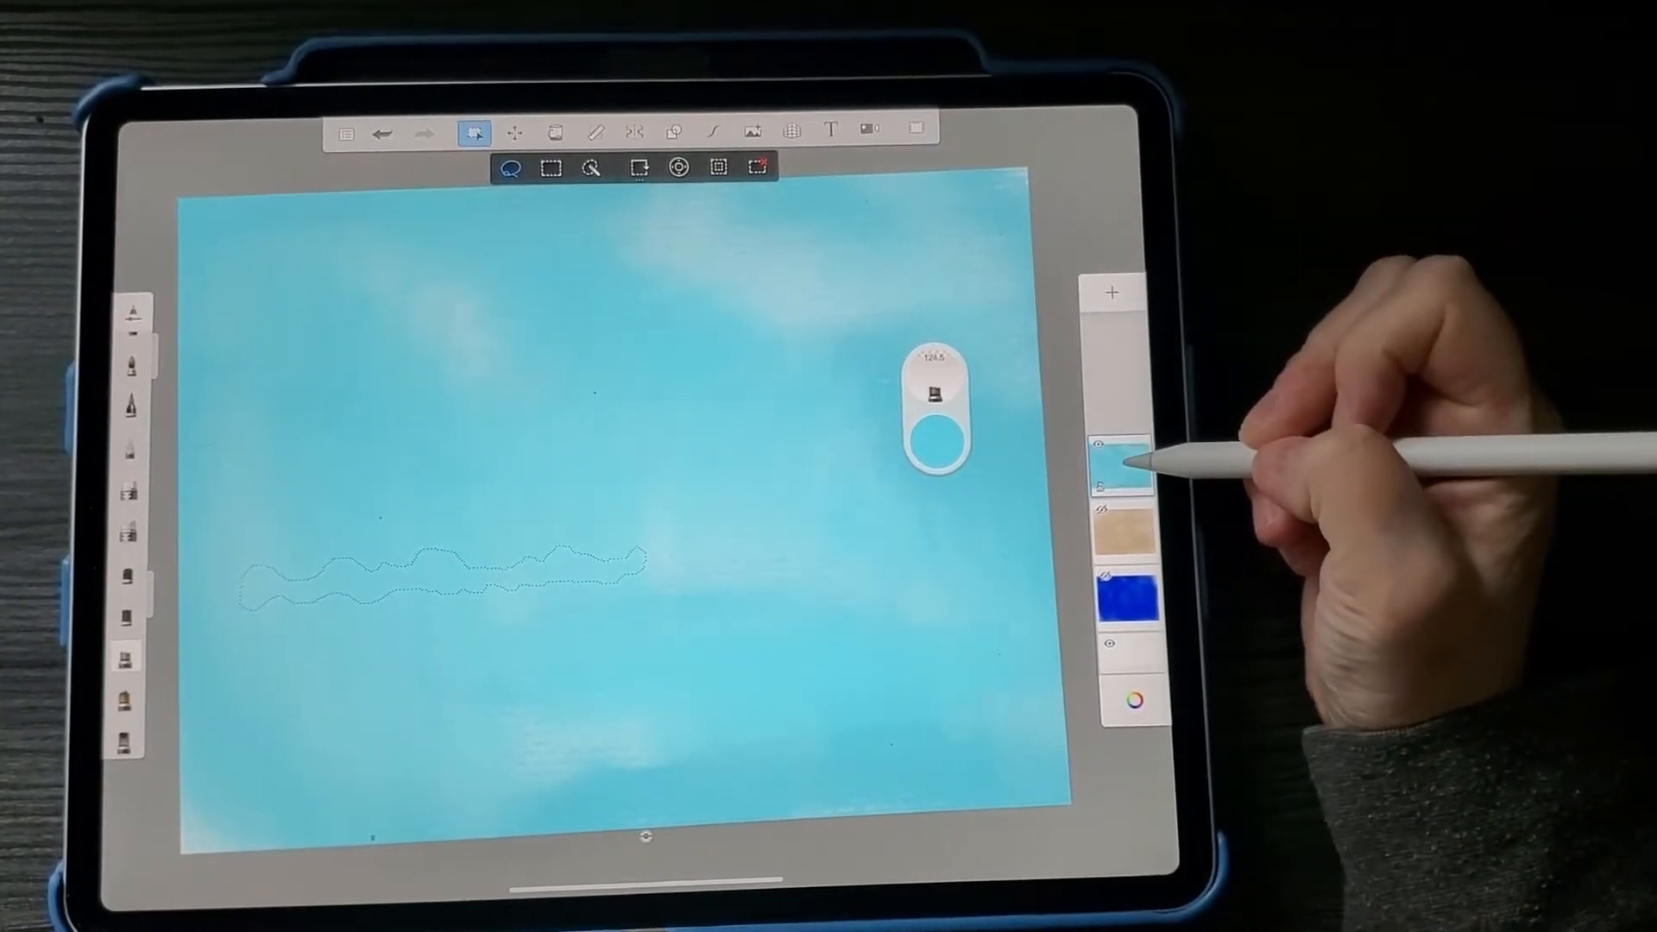
Step: Copy the lassoed wave strip from the light blue layer into transform mode
left_click(1117, 460)
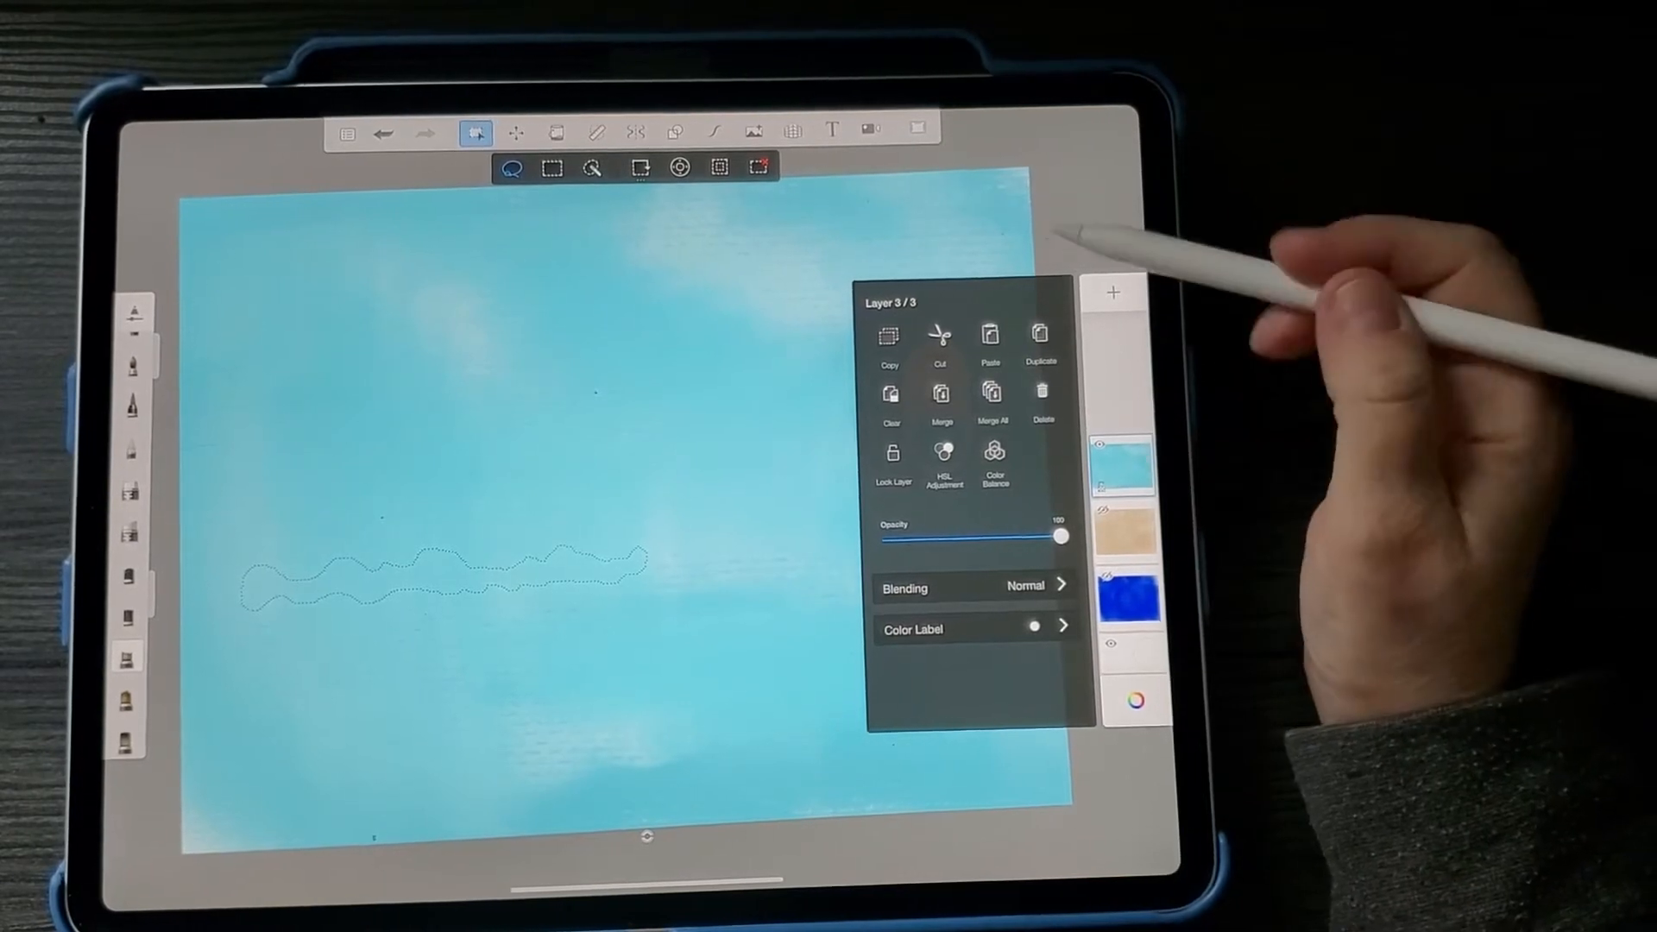
left_click(889, 335)
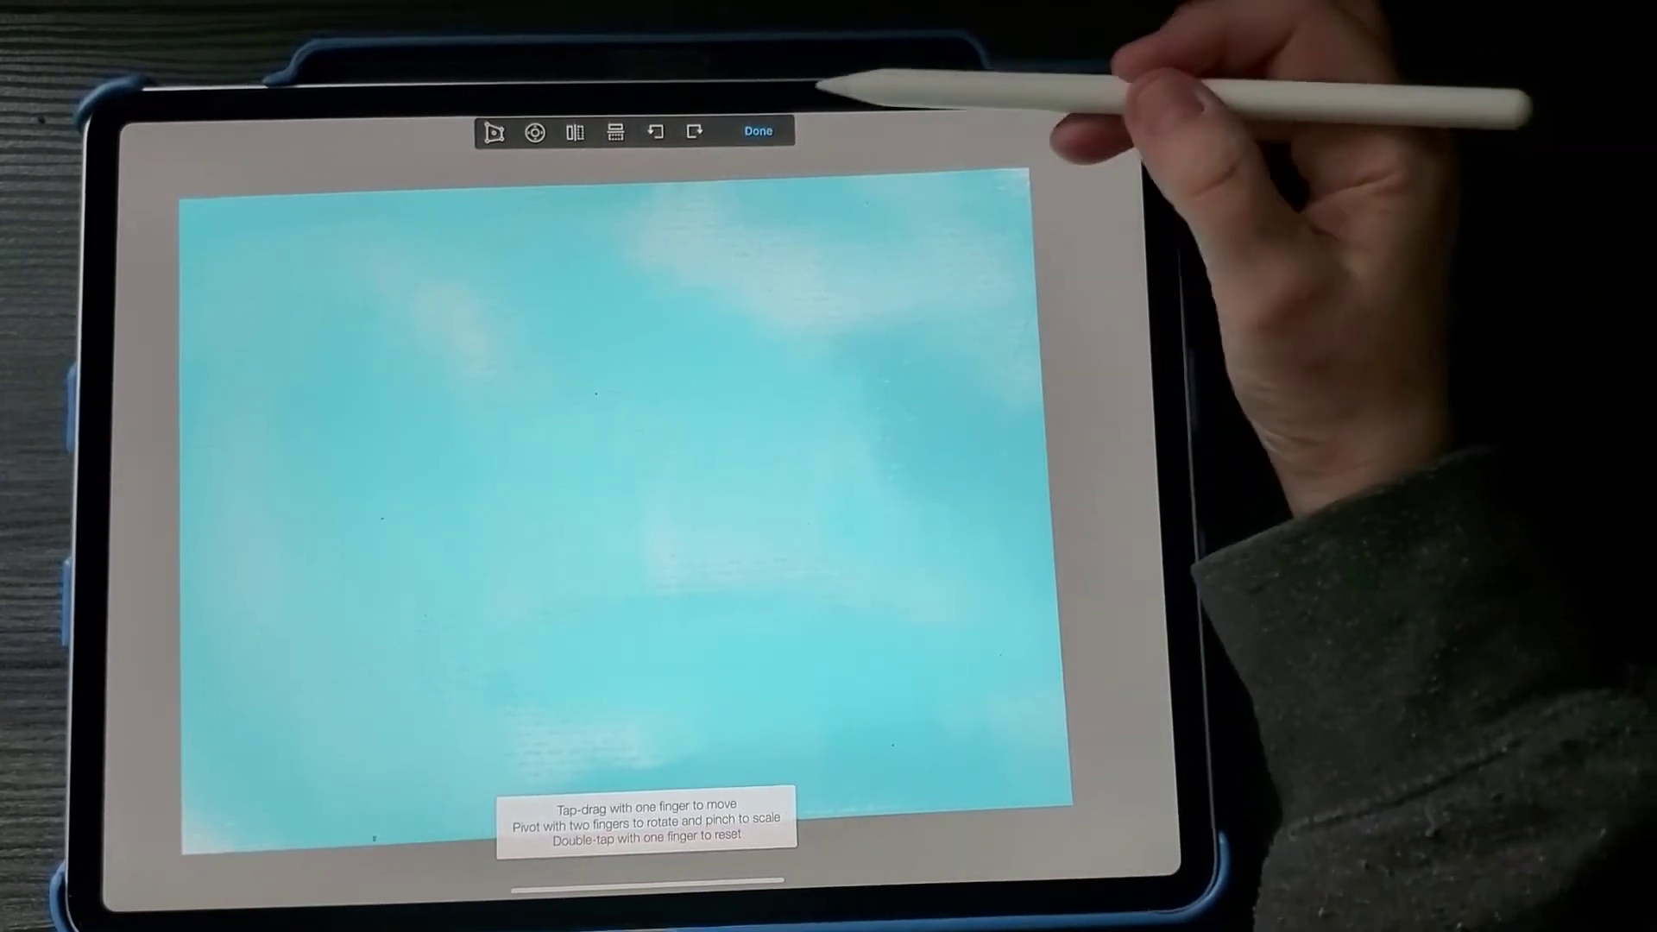
Step: Rotate the wave strip counterclockwise, flip it horizontally, and commit it near the canvas centre
left_click(757, 130)
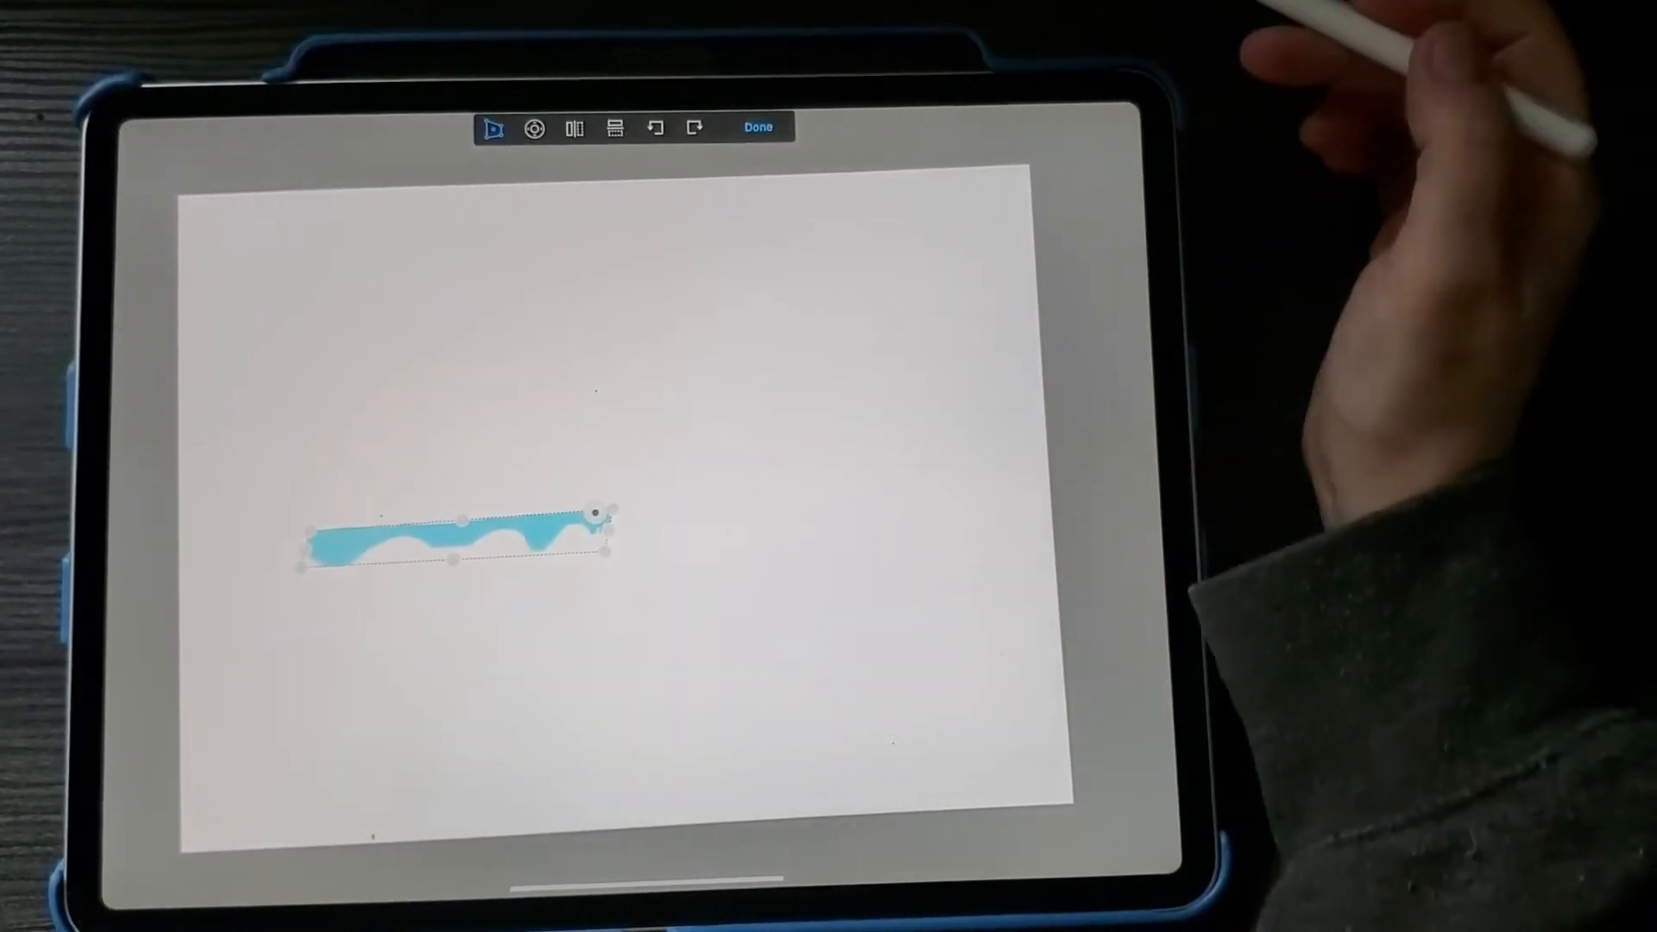
left_click(535, 128)
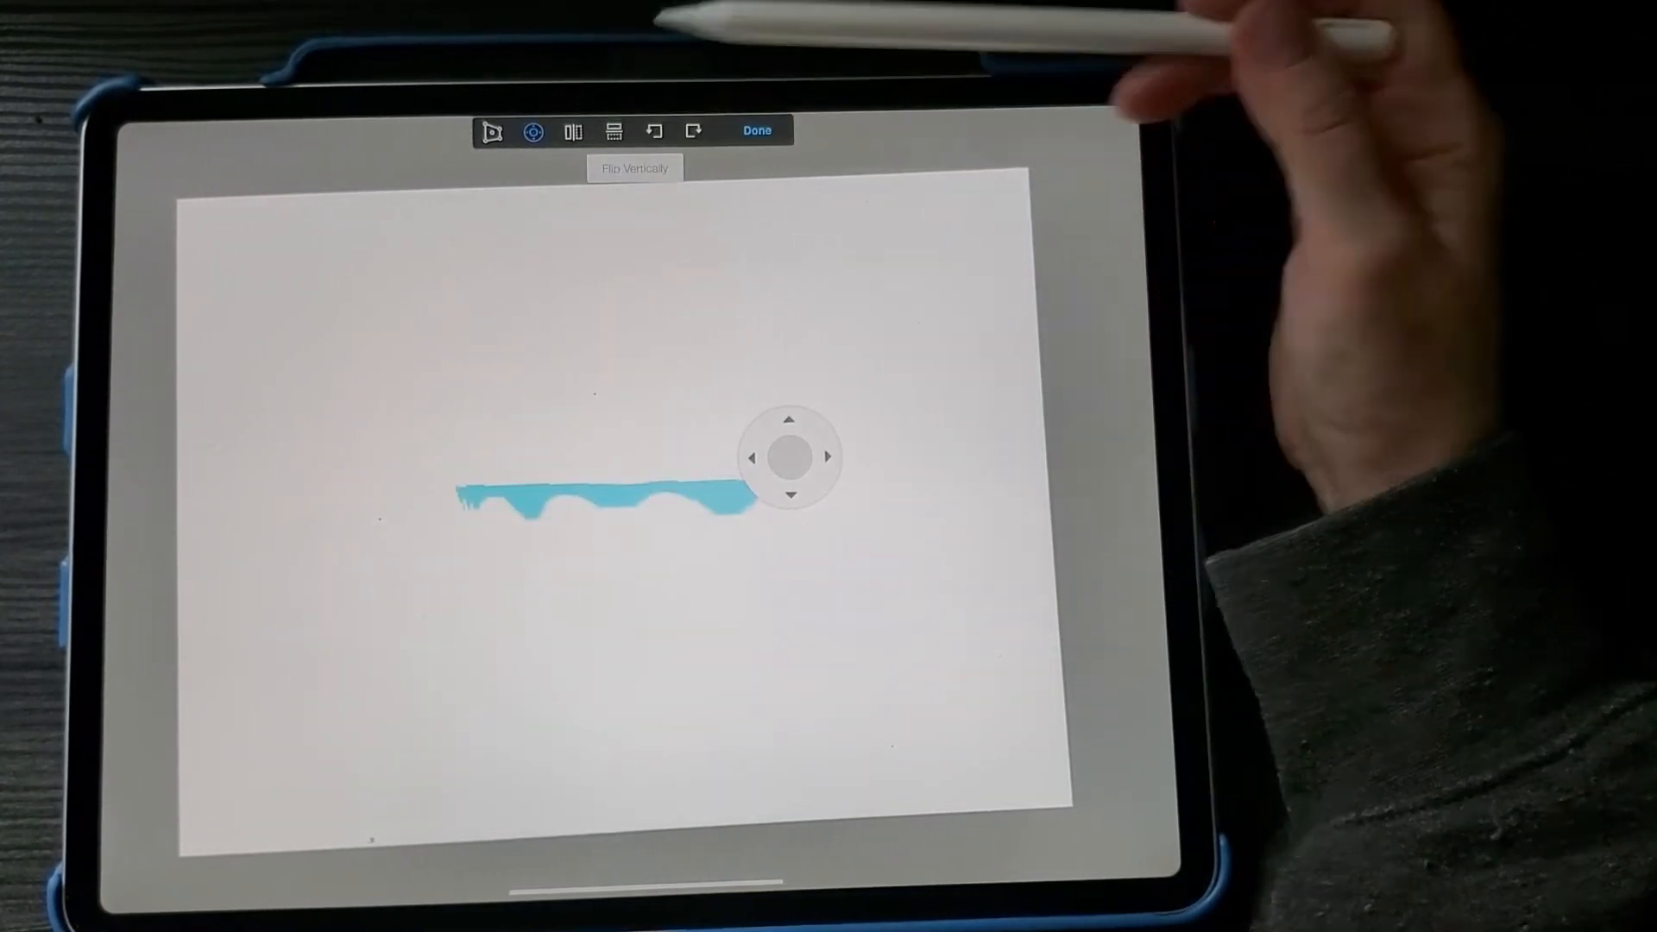
left_click(653, 131)
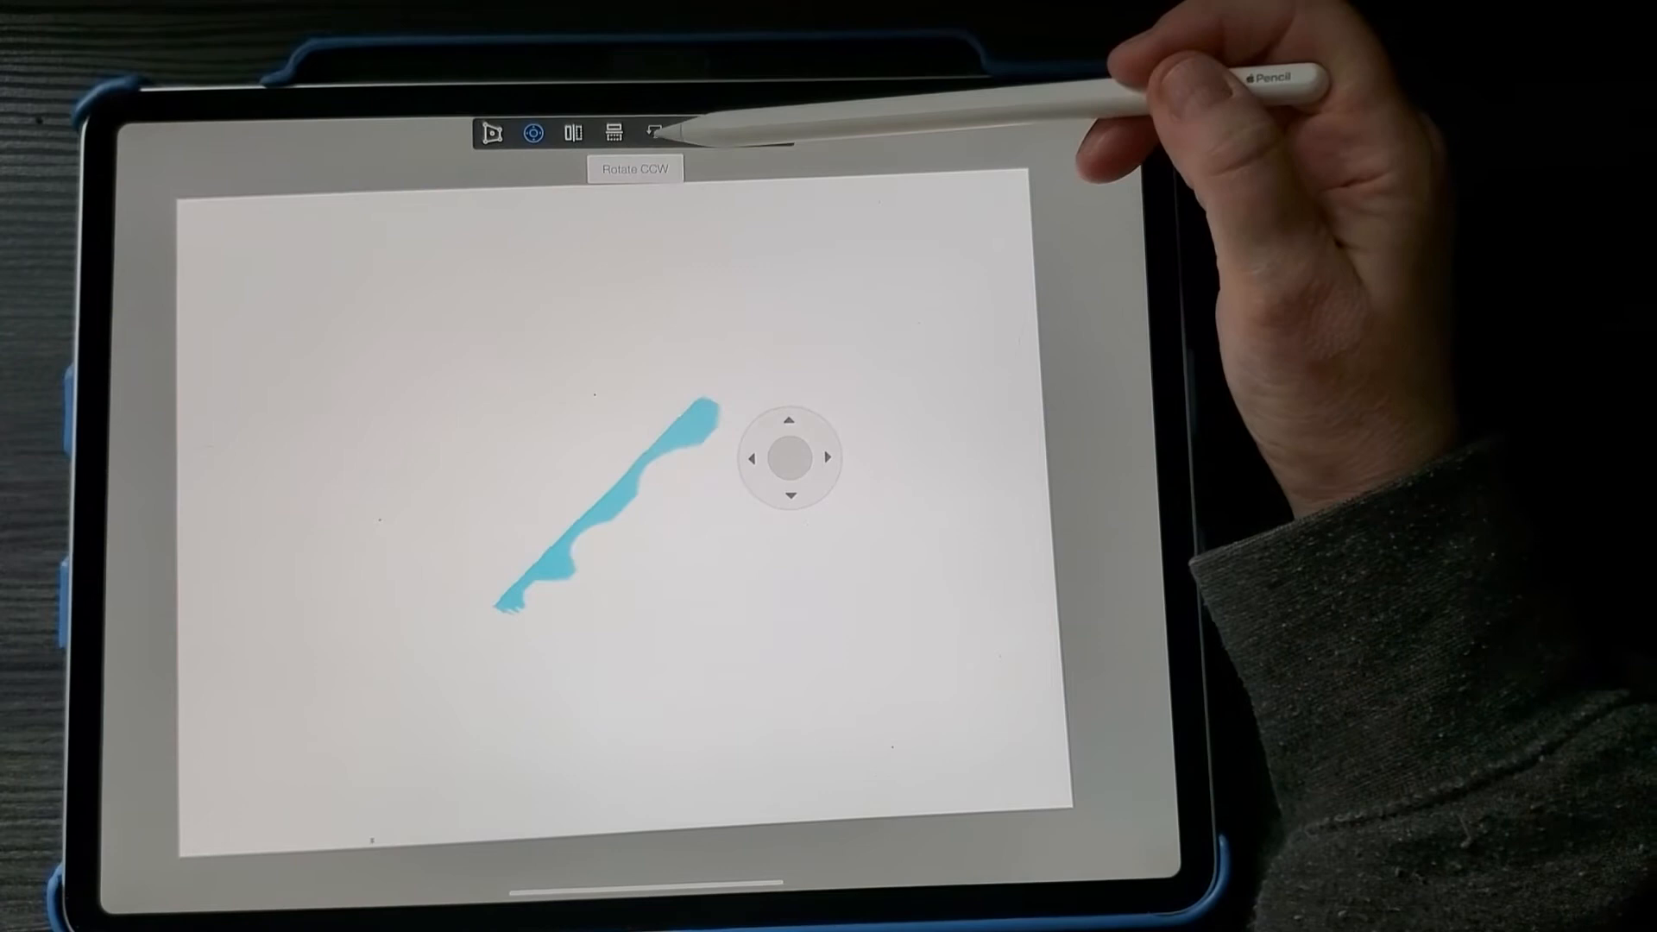
left_click(652, 132)
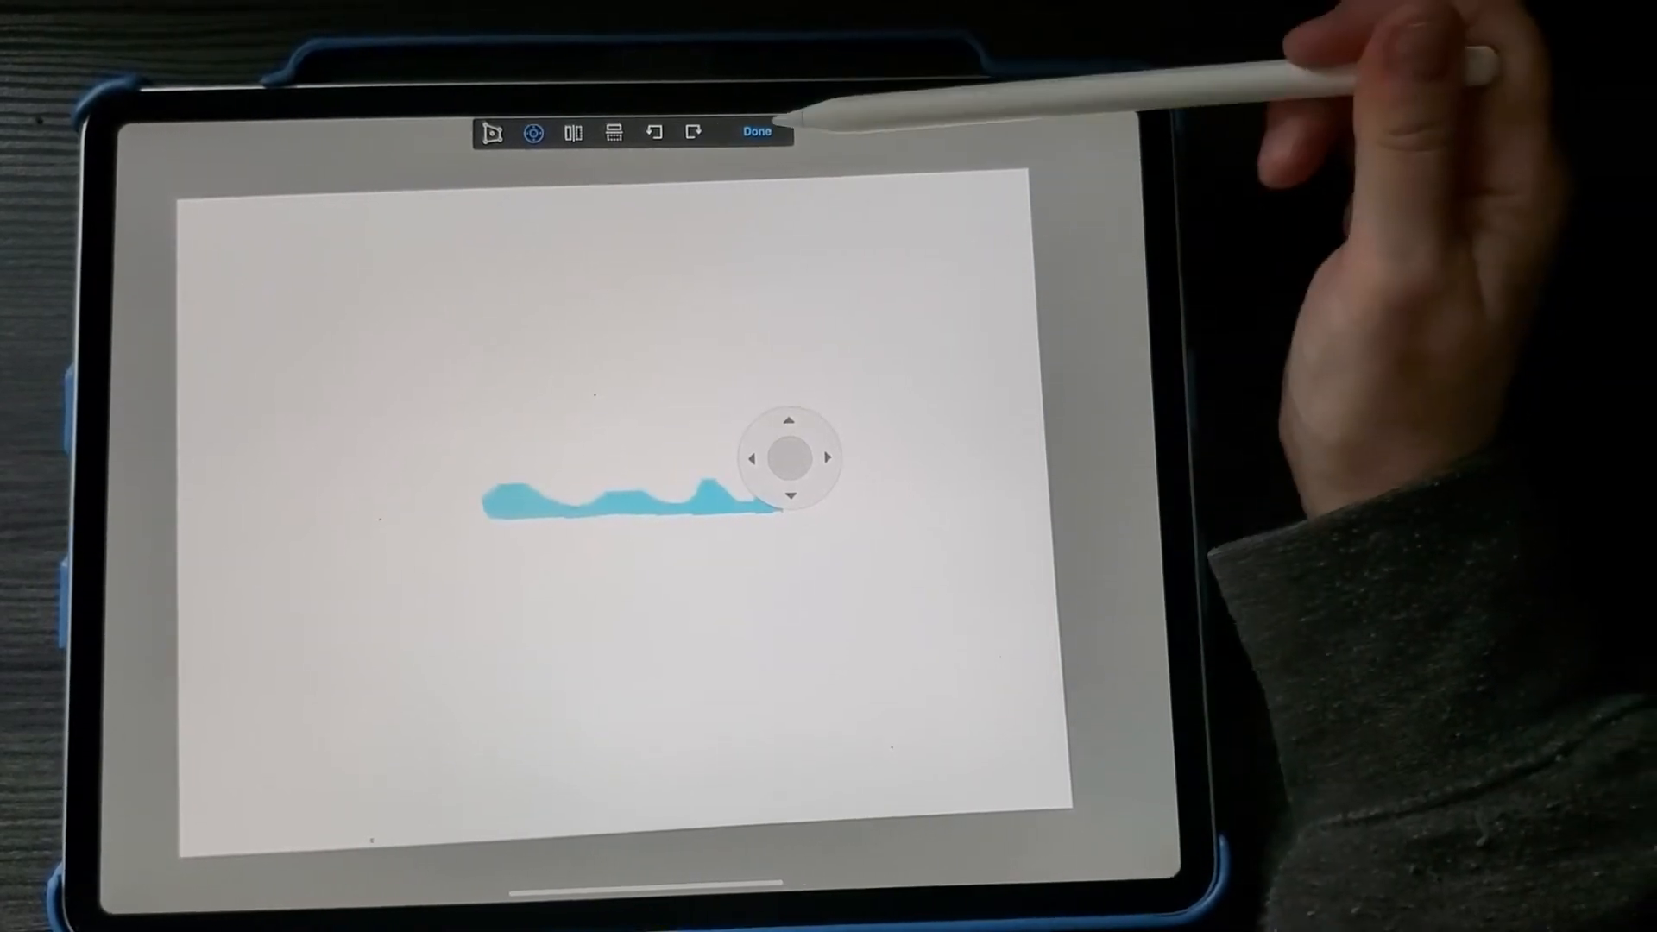
left_click(756, 132)
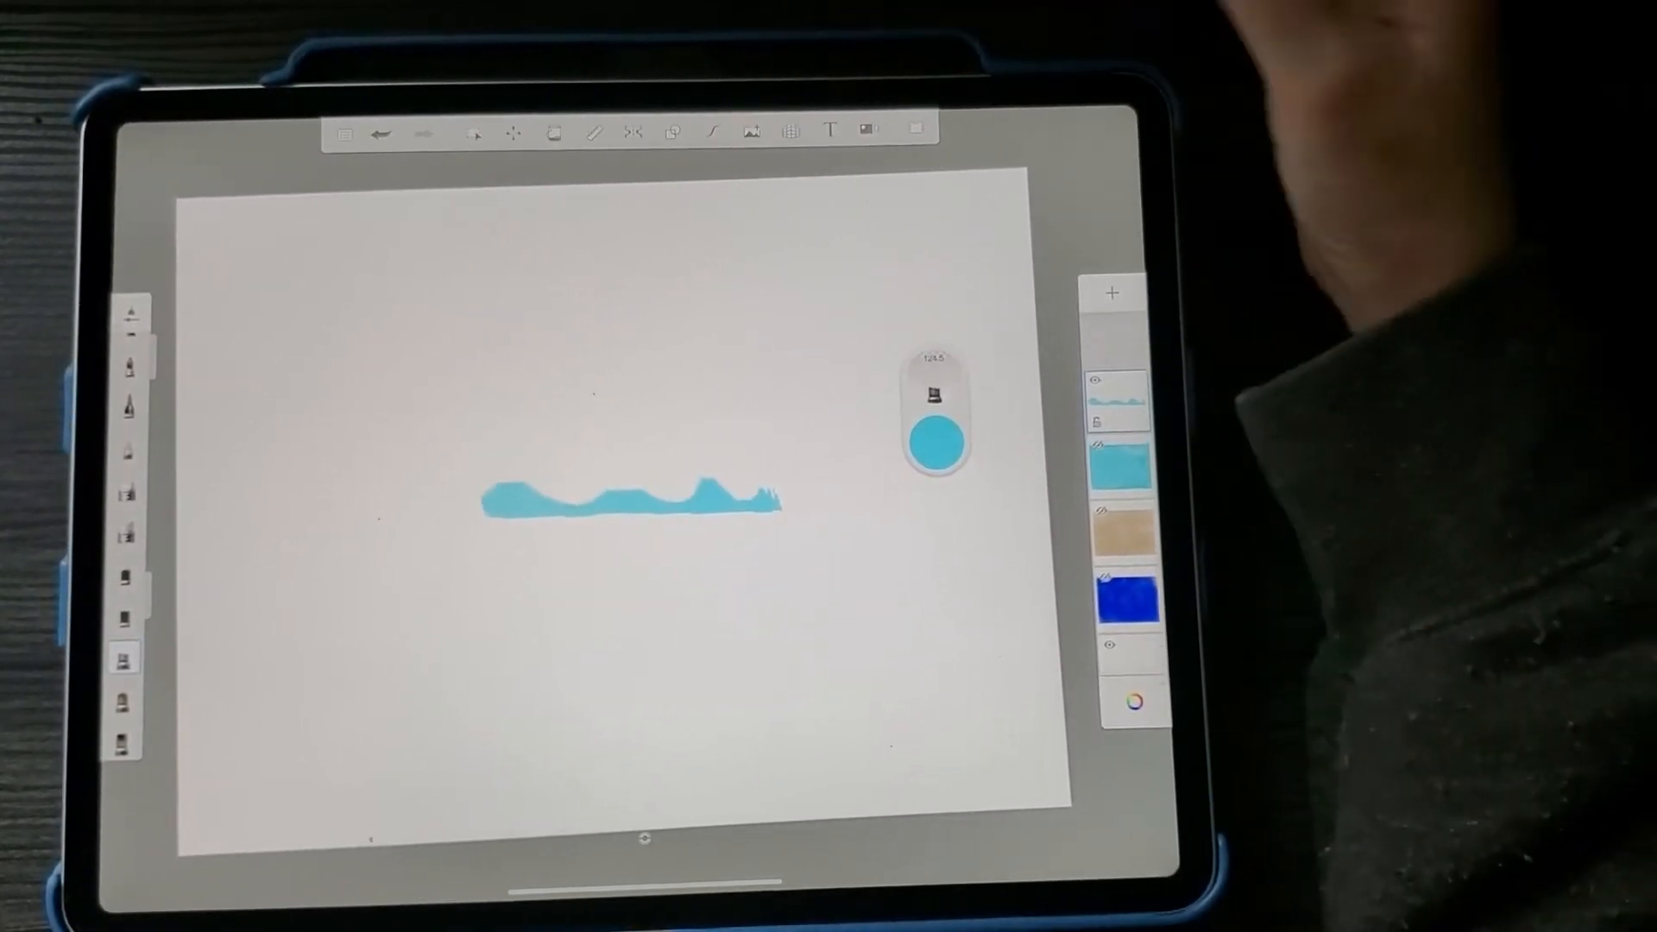
Step: Lasso a hilly strip along the bottom of the tan texture and copy it to a new layer
left_click(474, 135)
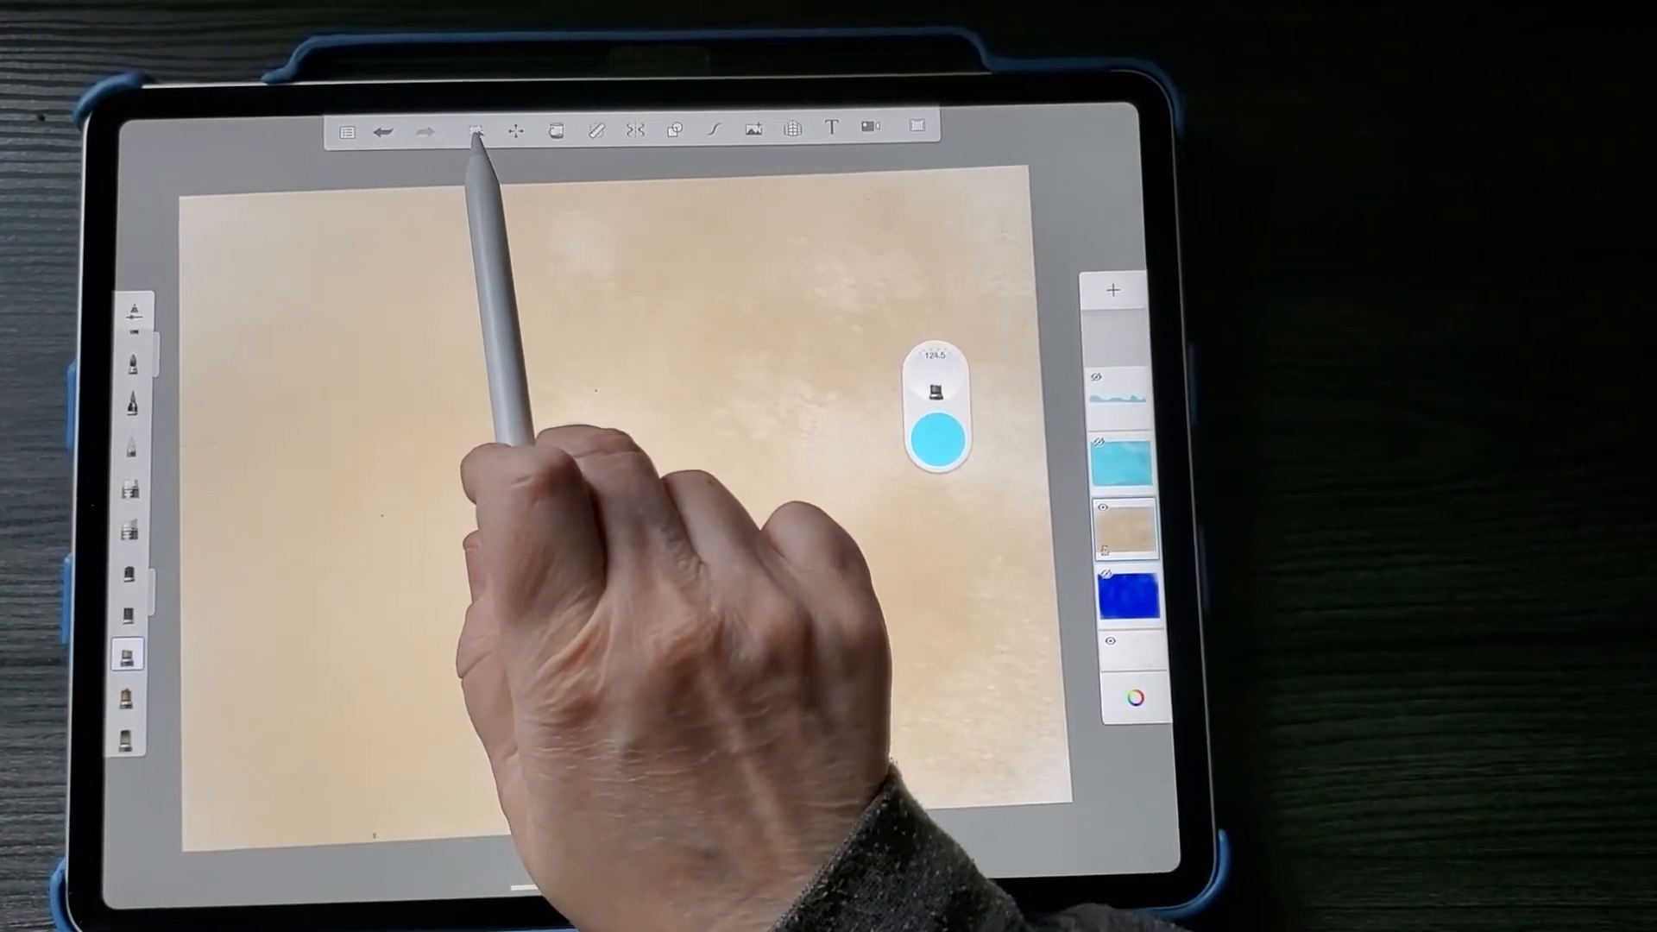
left_click(475, 131)
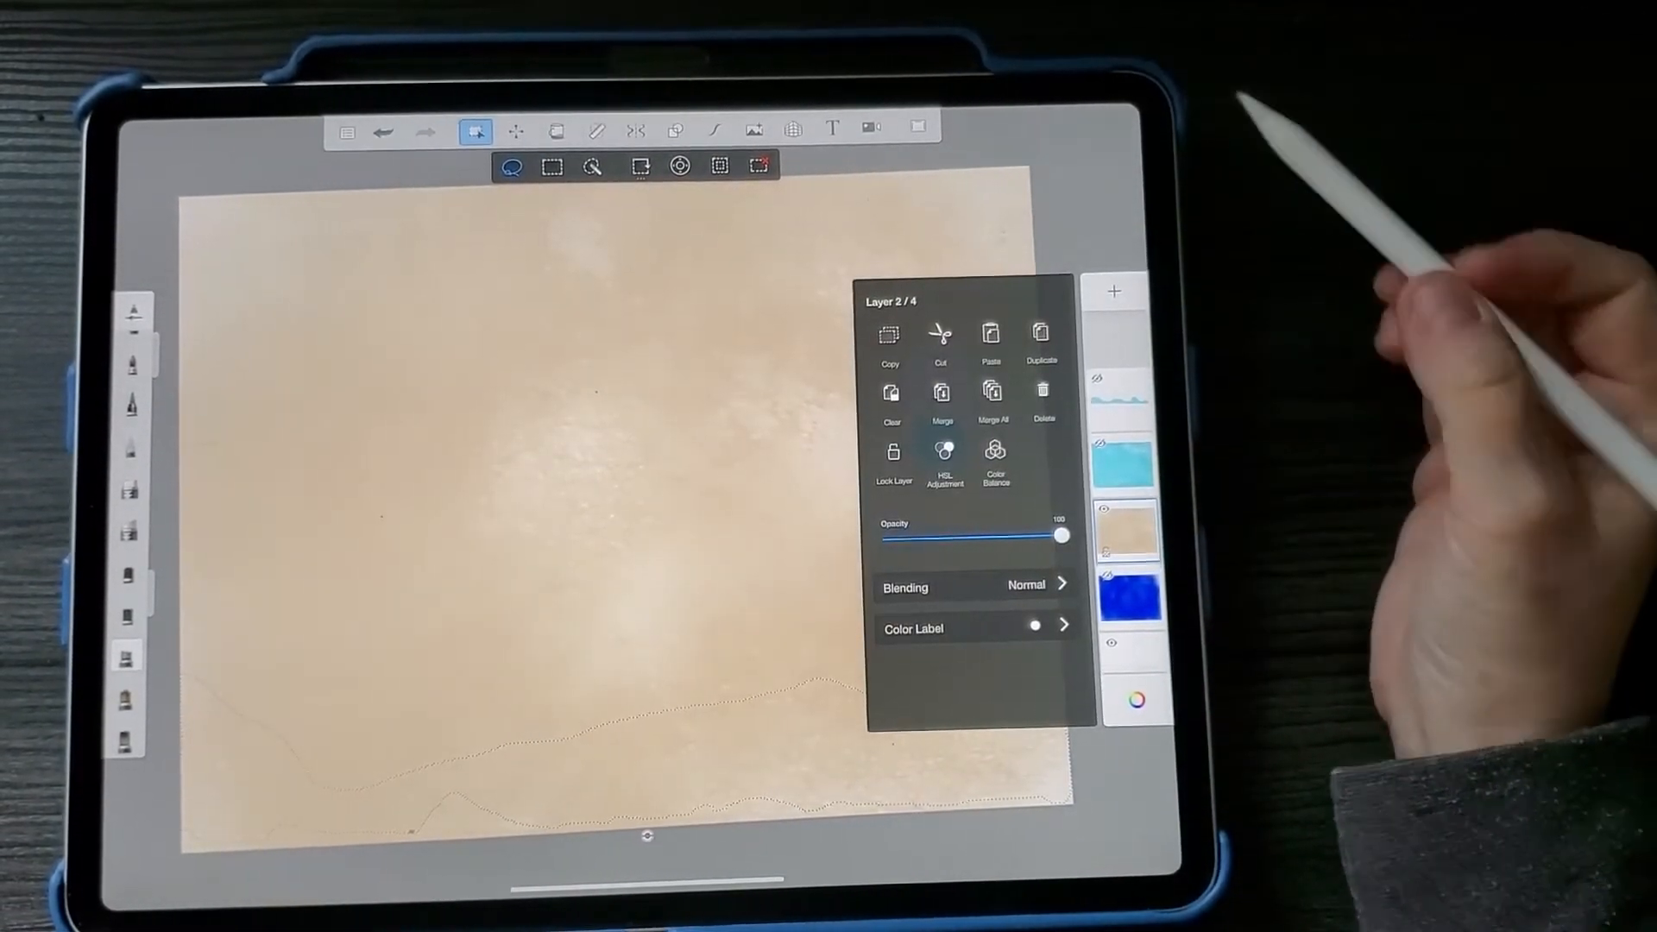
left_click(890, 338)
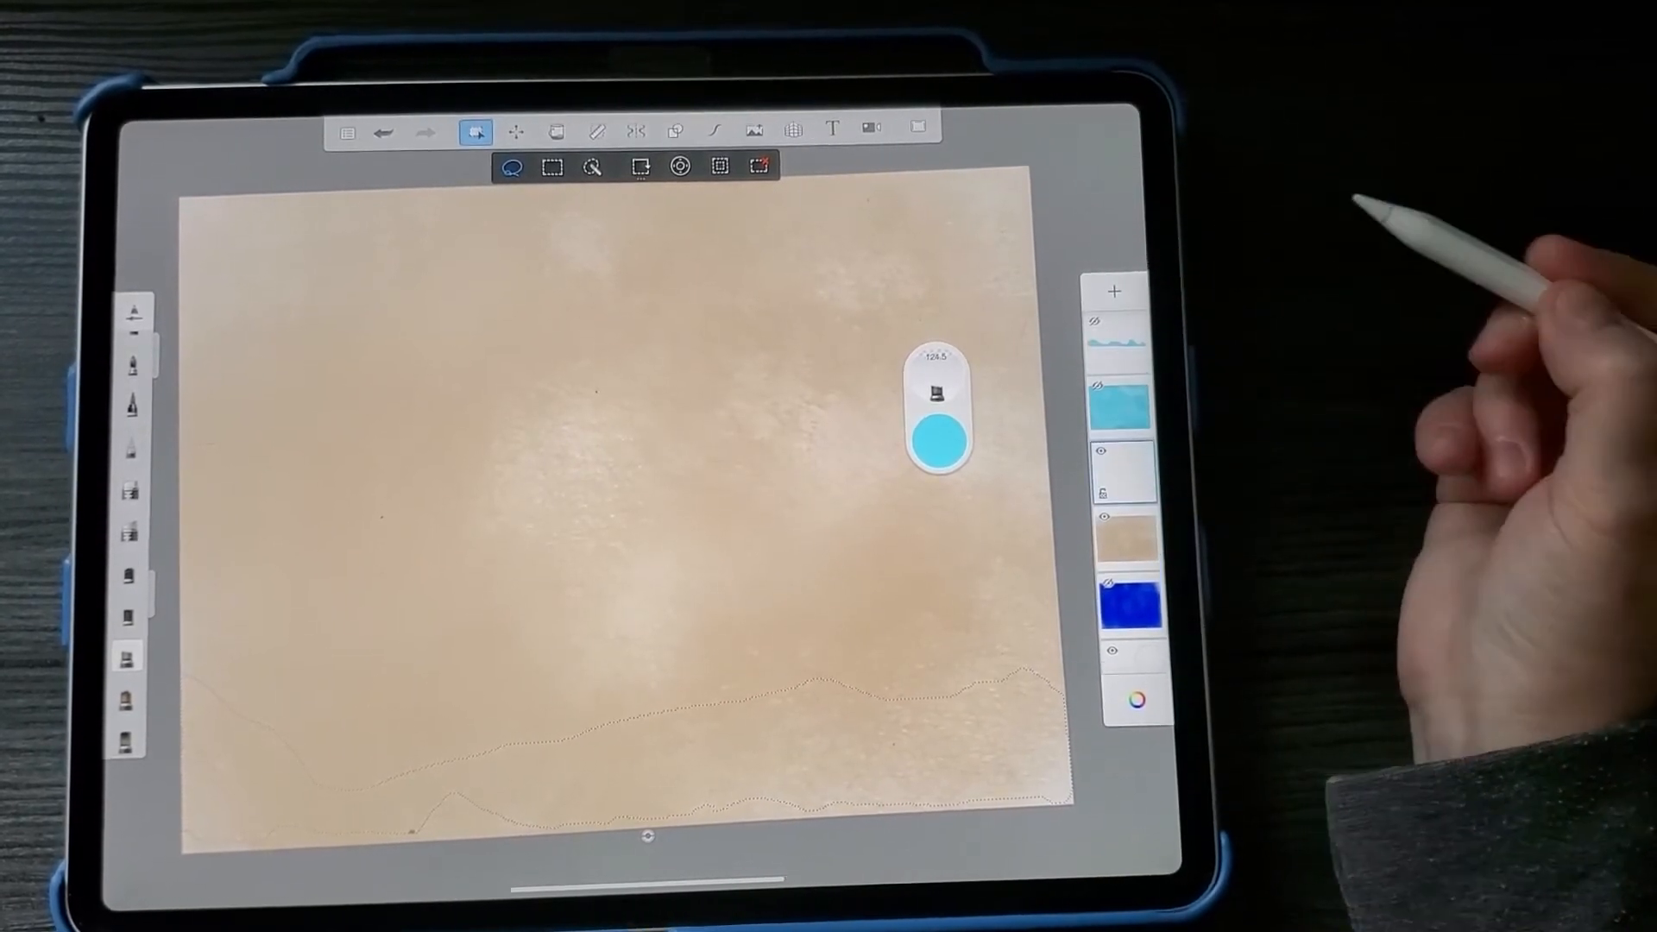
left_click(1125, 470)
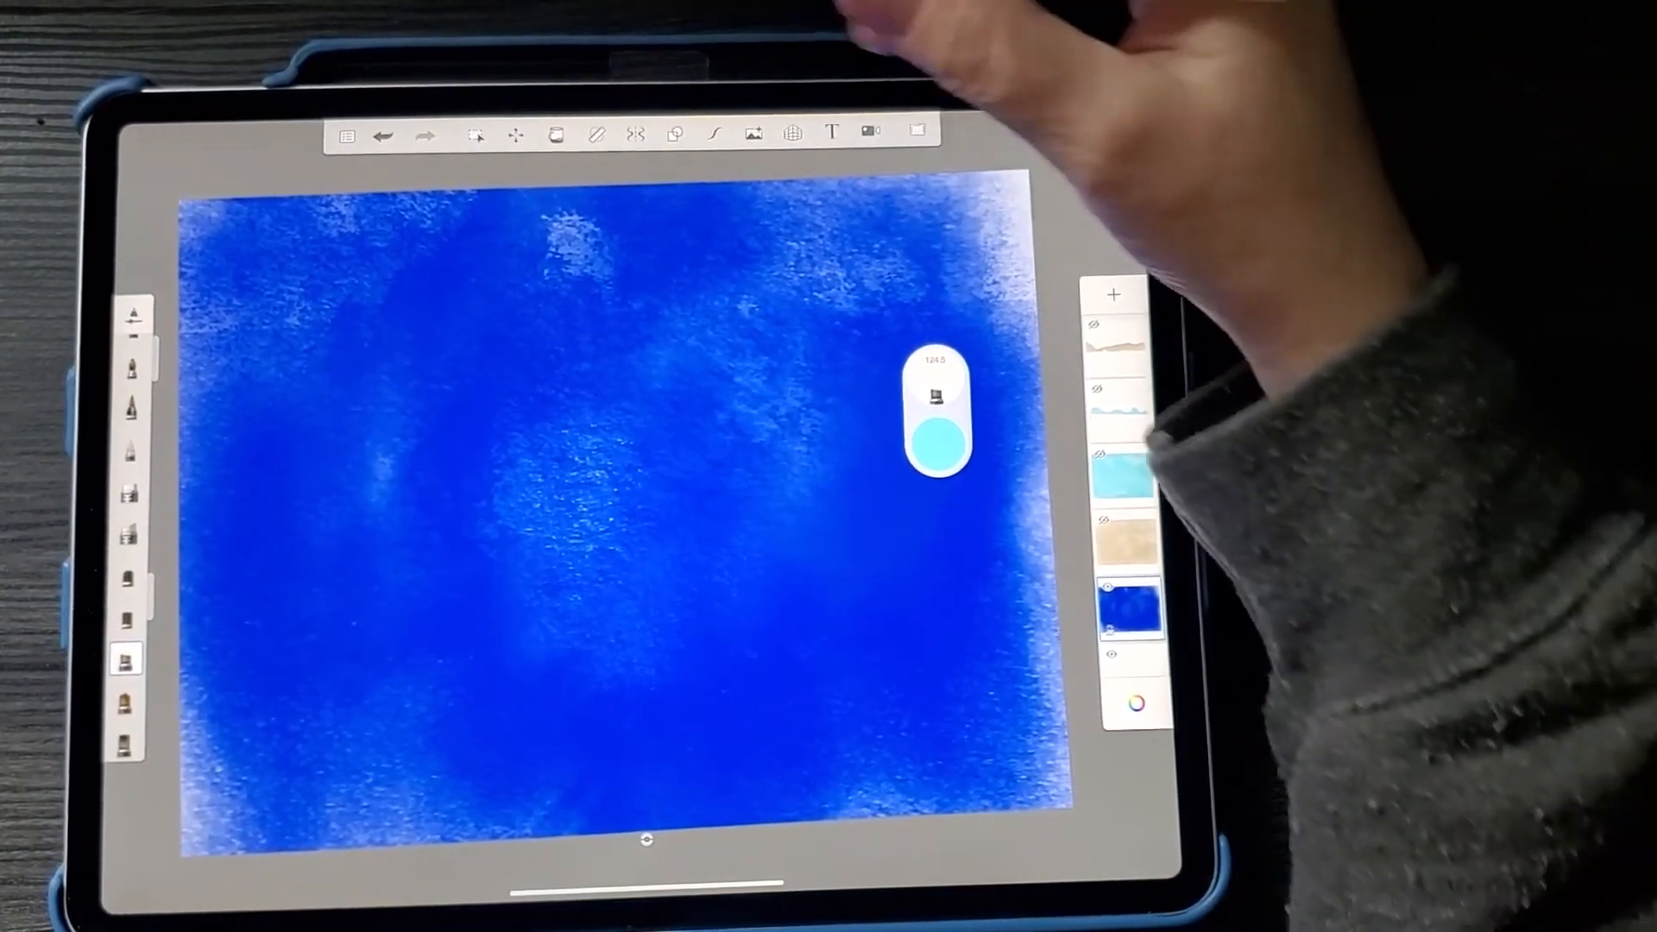
Step: Lasso the wavy-topped ocean band from the blue texture and cut it onto its own layer
left_click(476, 135)
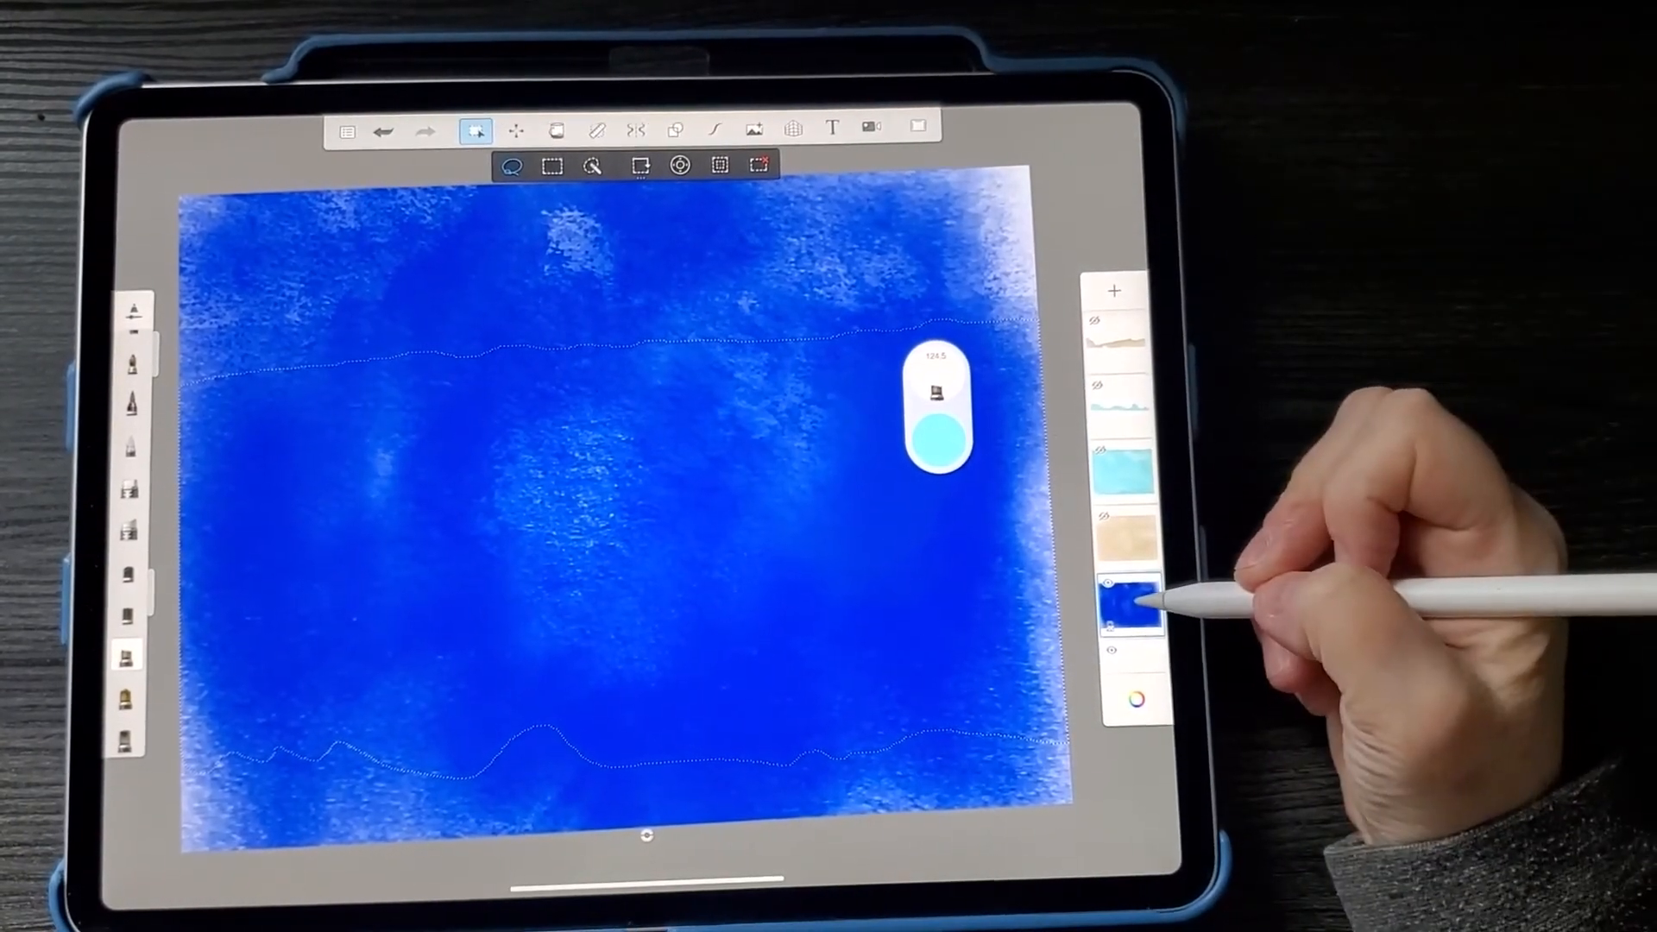
left_click(1131, 608)
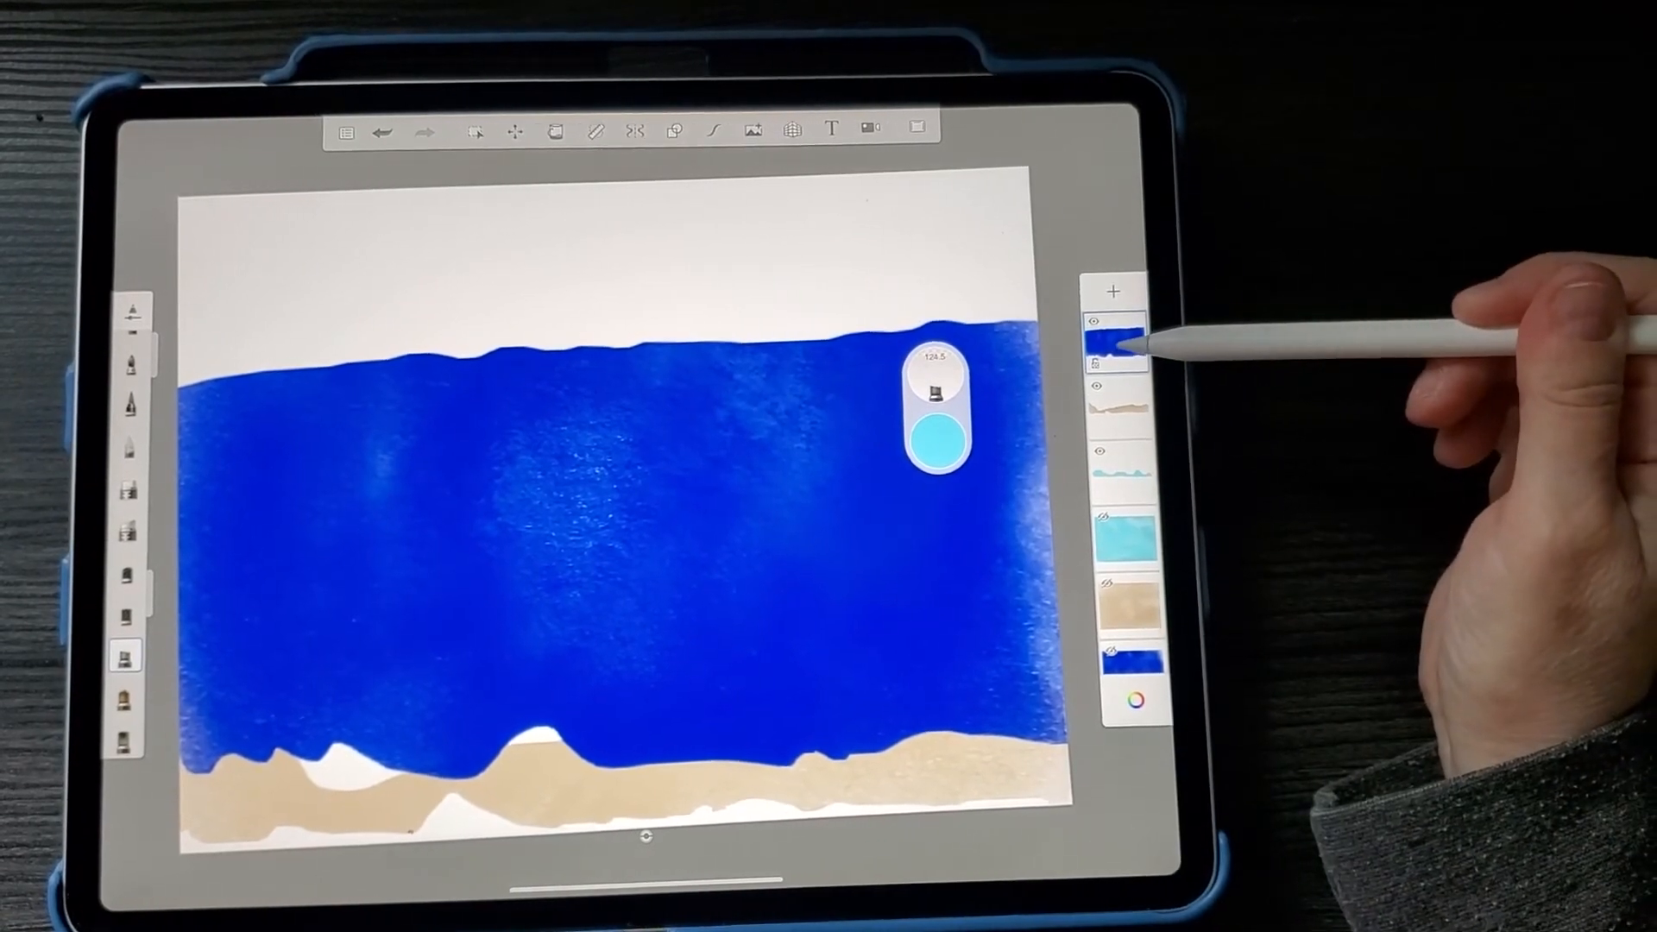
left_click(1115, 344)
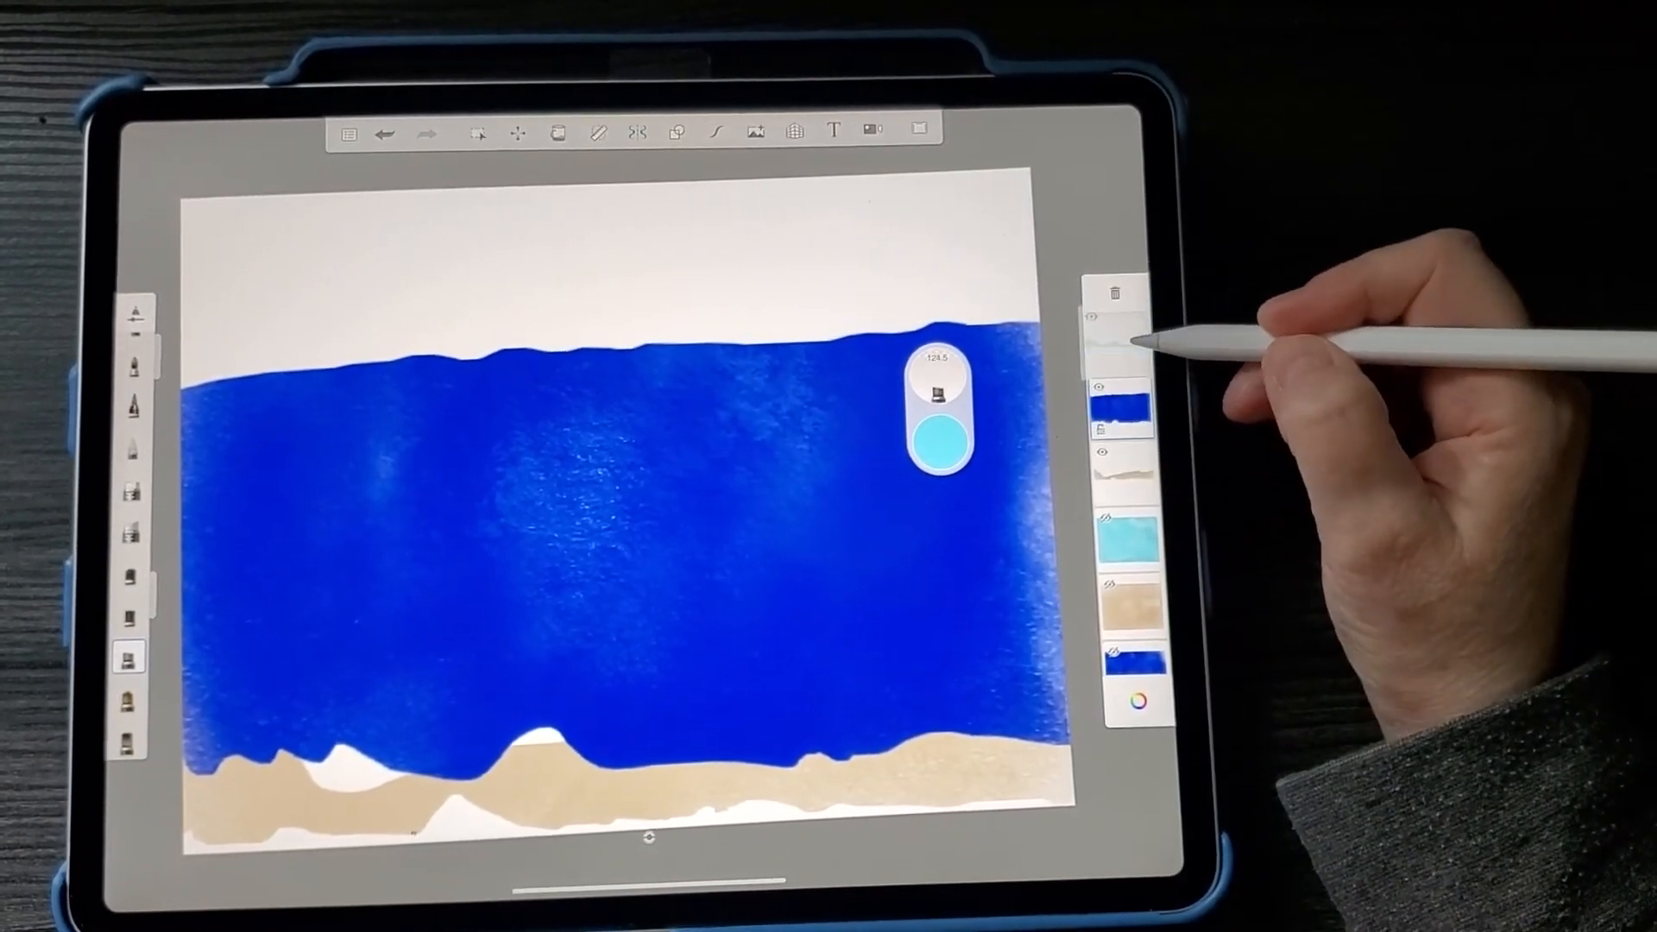
Step: Drag the ocean band layer below the sand and wave layers in the Layer Editor
left_click_drag(253, 497, 538, 497)
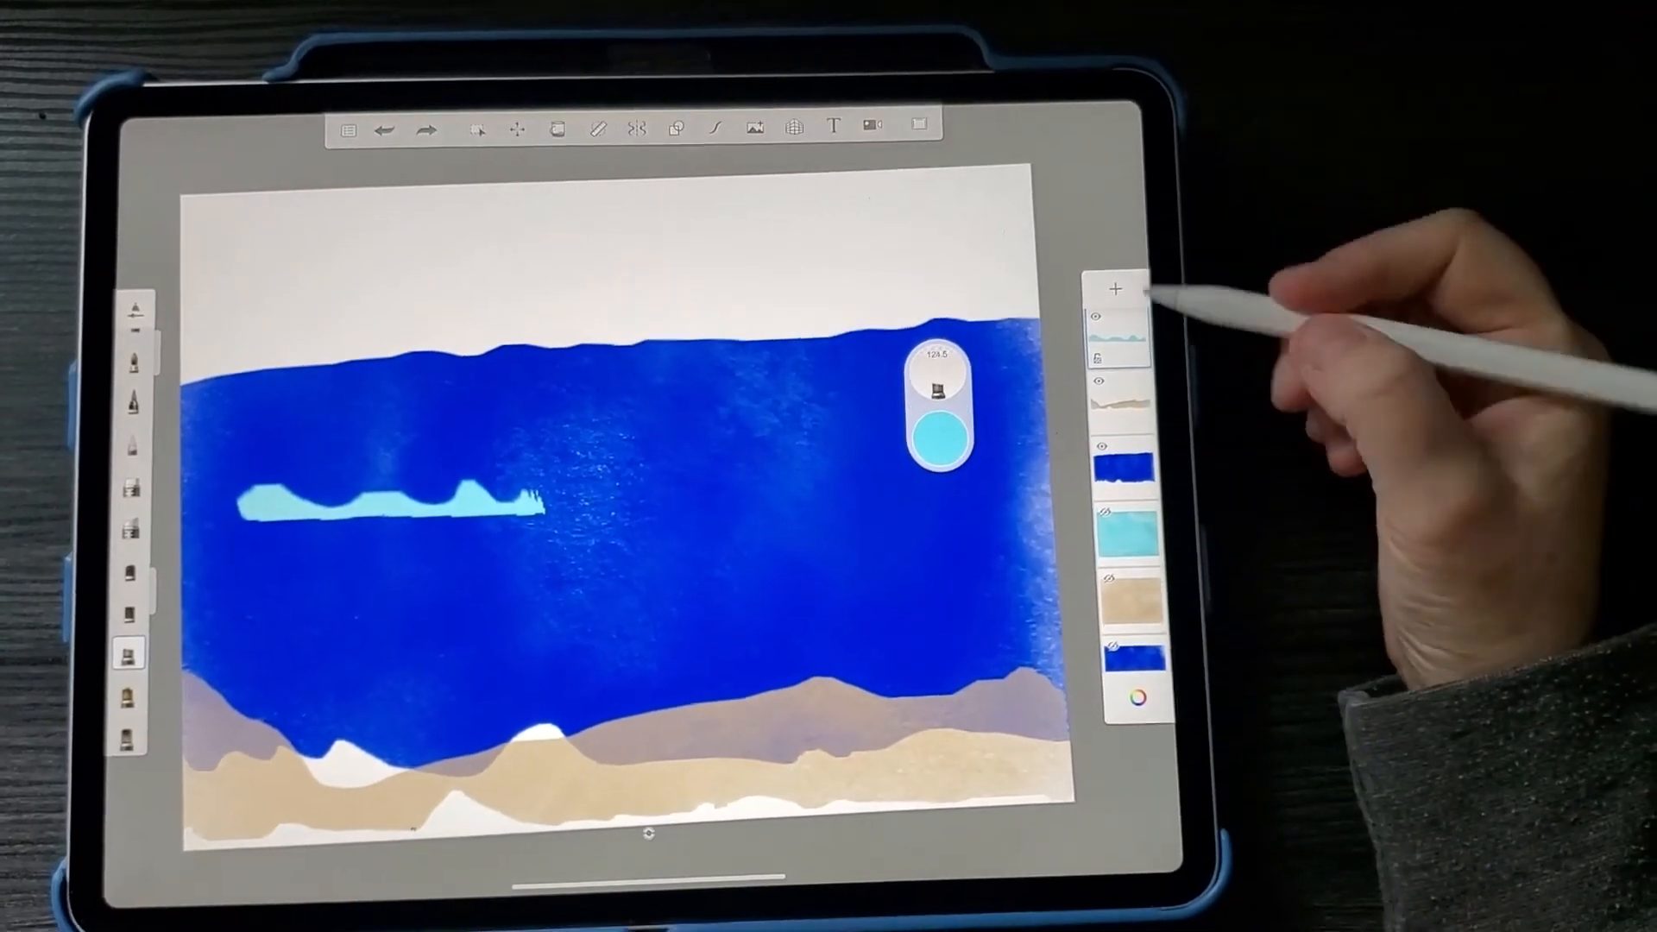
Step: Add a new layer and place a second light blue wave strip at the ocean's upper right
left_click(1116, 328)
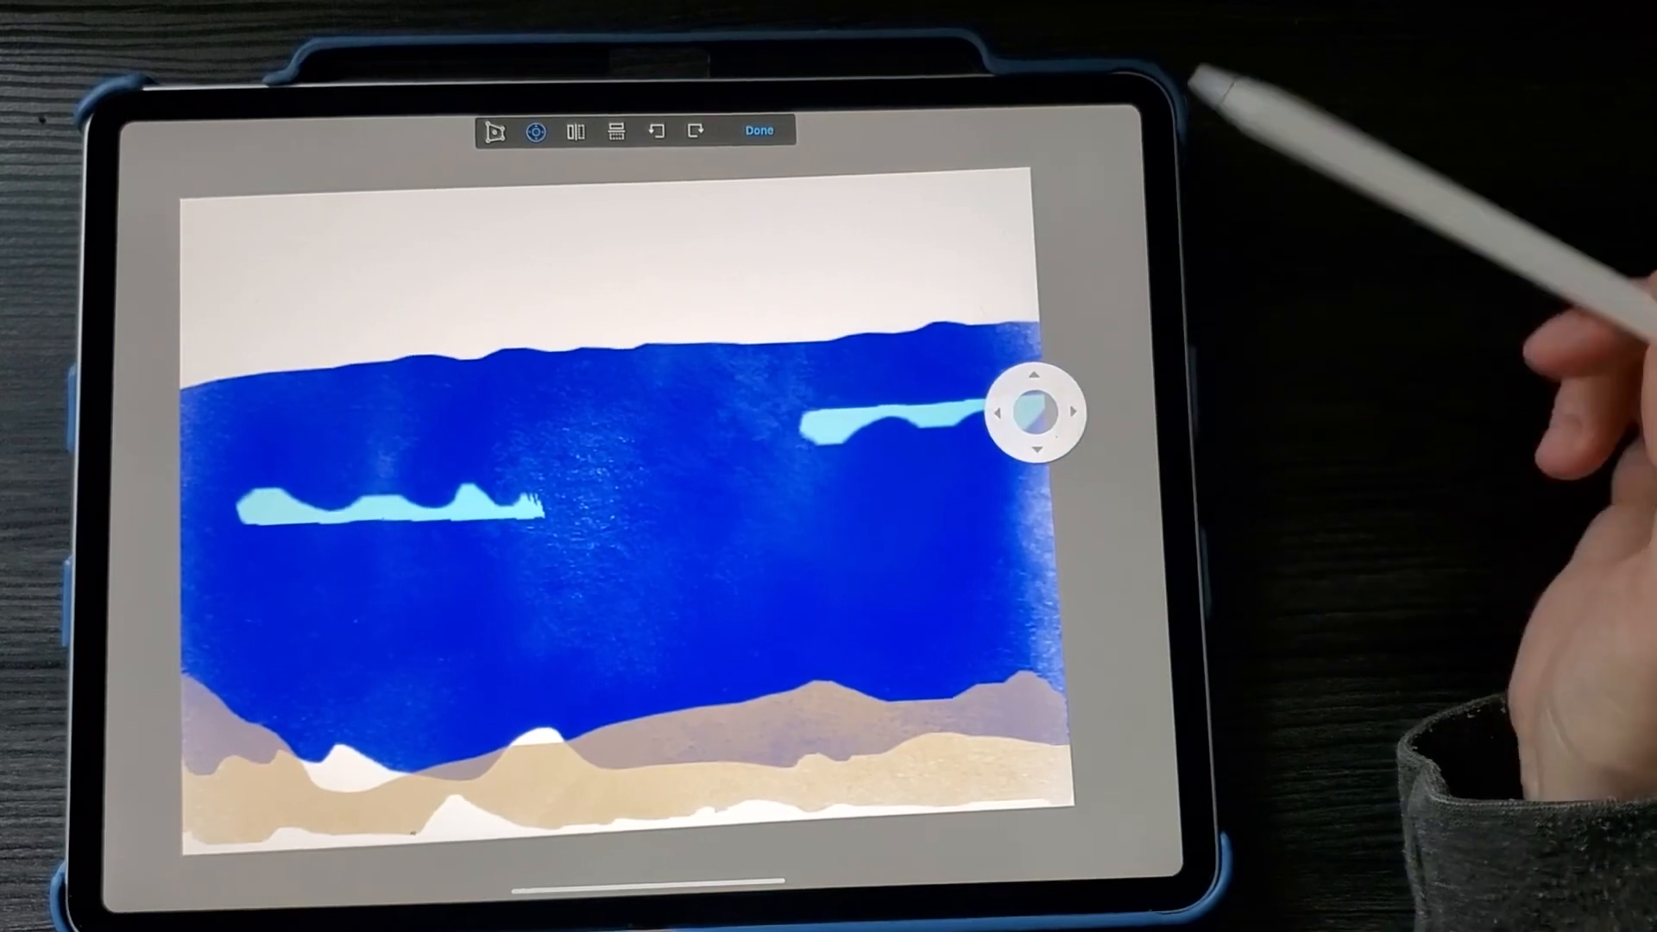
left_click(759, 129)
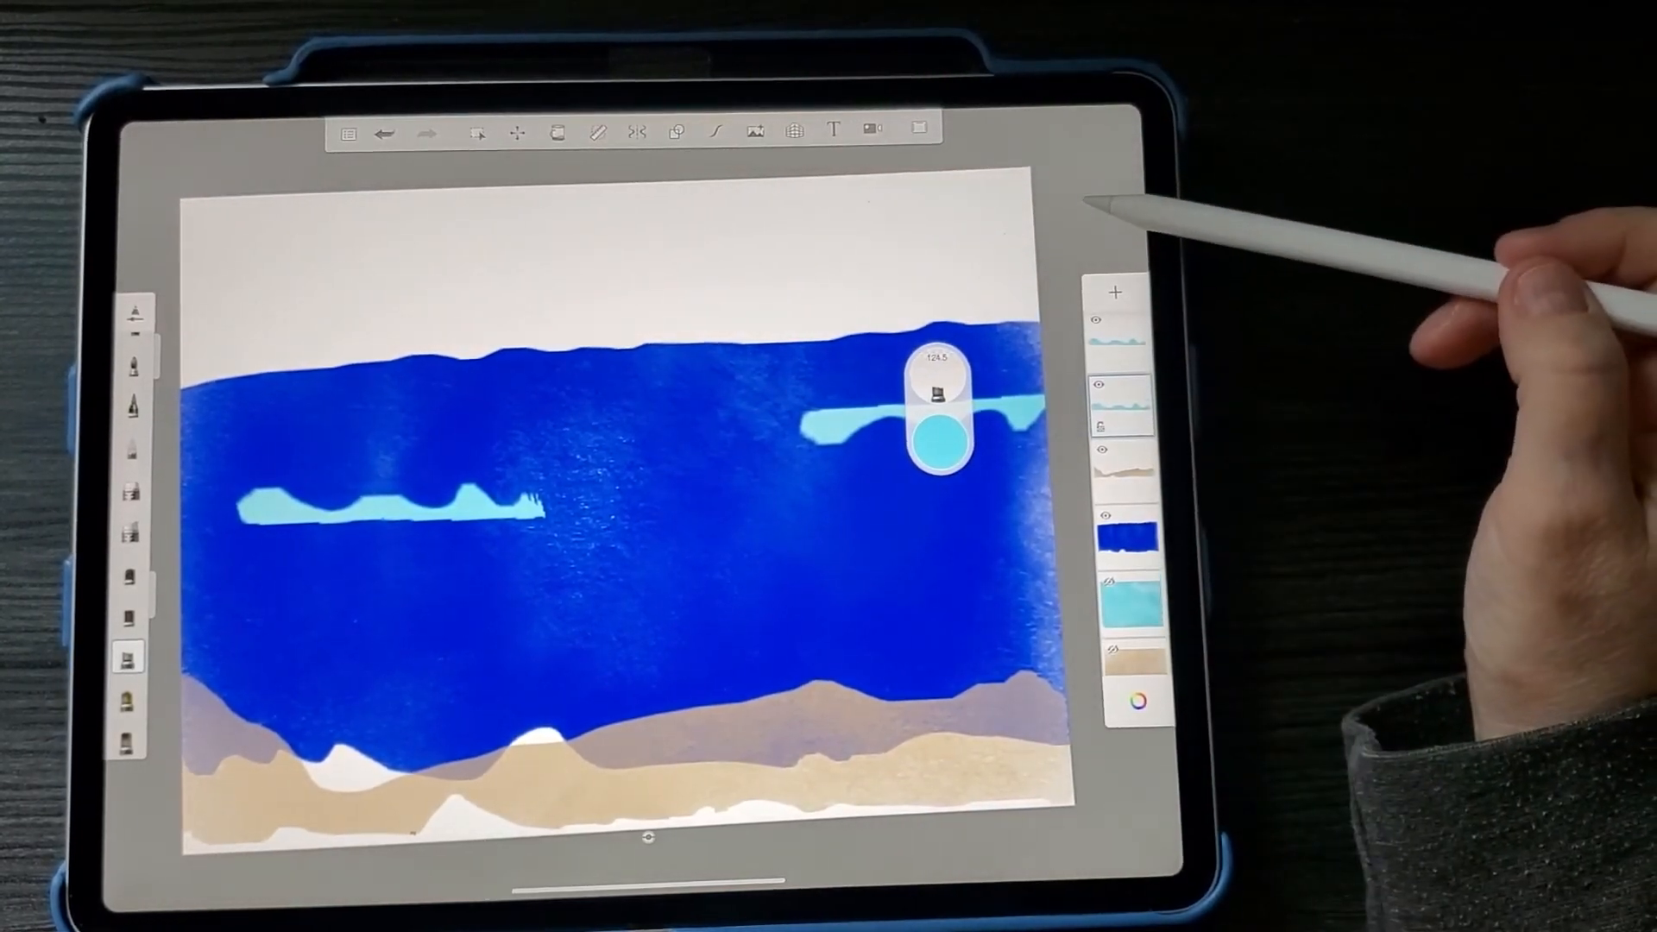